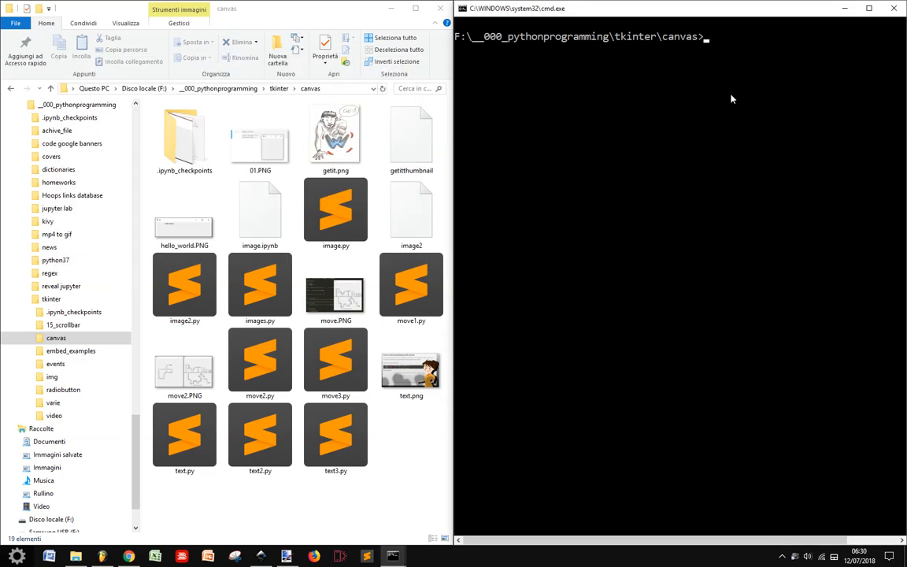
mouse_move(761, 273)
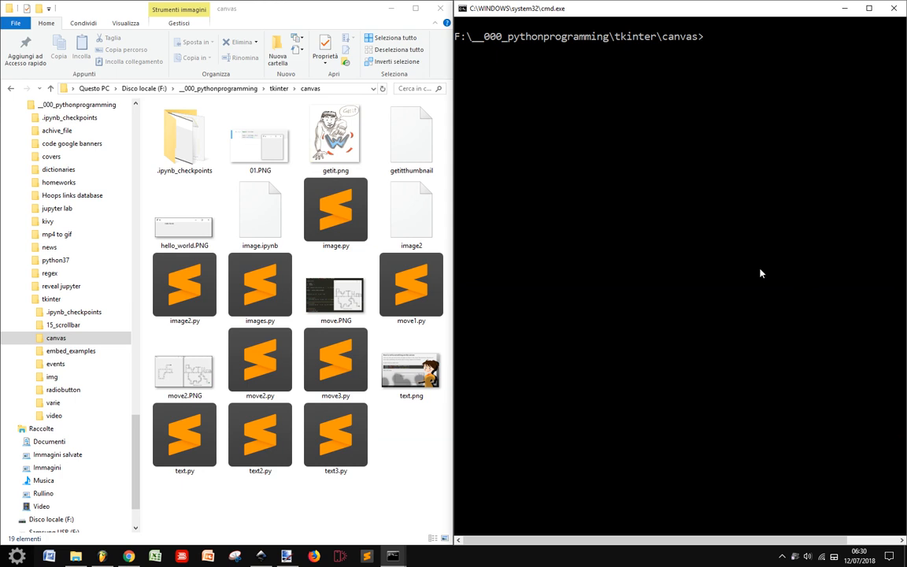
- Launch the Python 3.7.0 interpreter with py from the canvas folder
type("py")
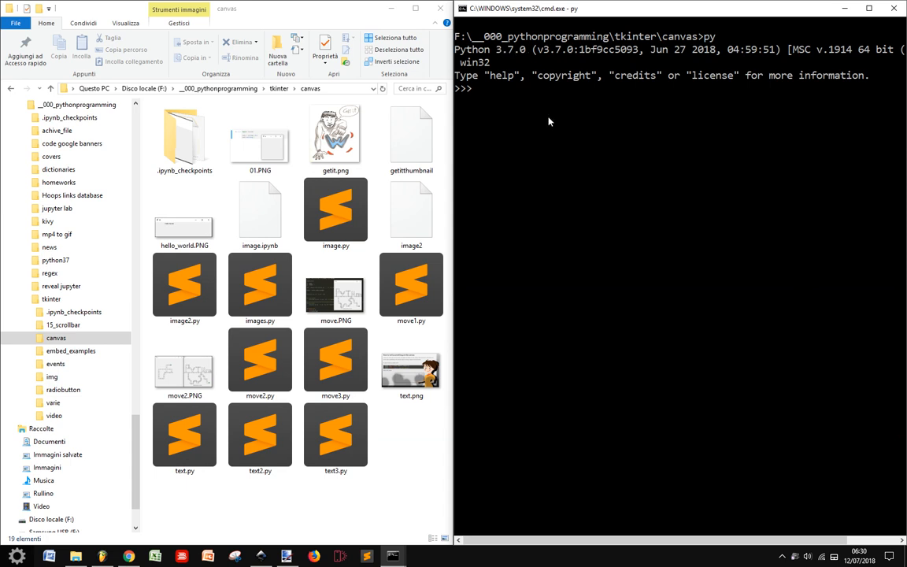
mouse_move(529, 148)
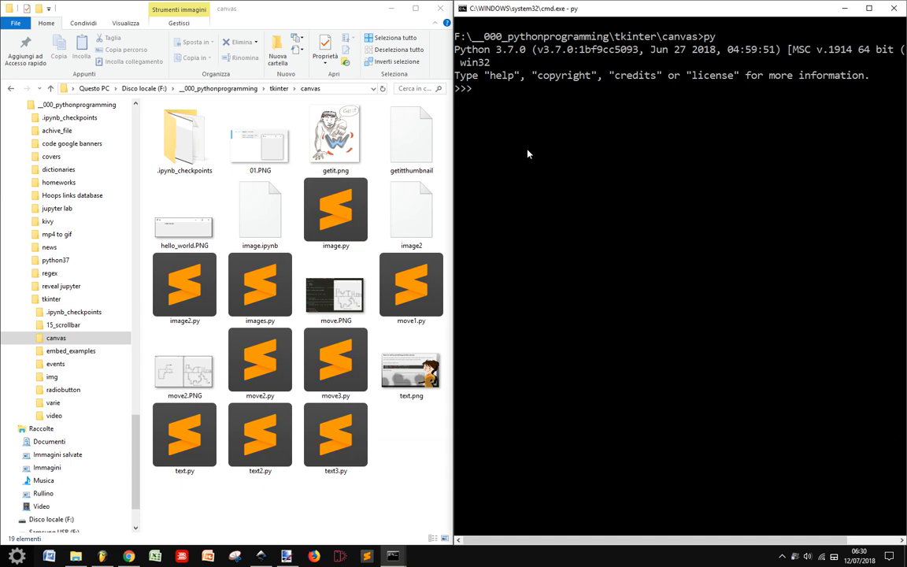
mouse_move(530, 151)
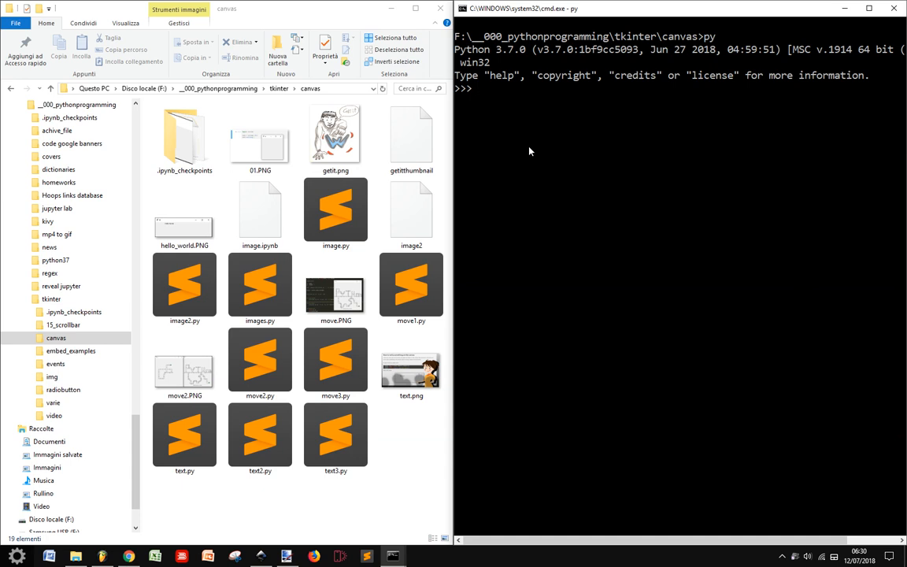
mouse_move(535, 140)
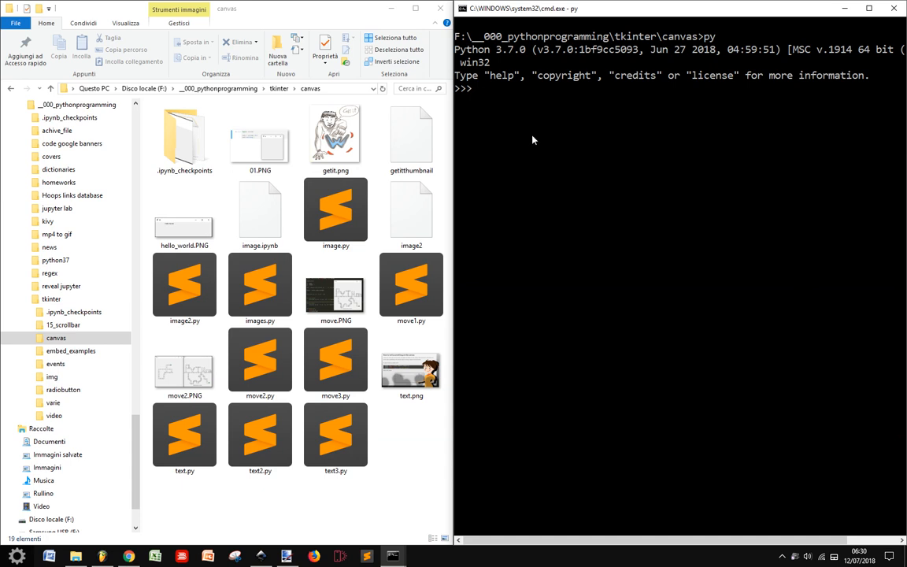
- Run from PIL import Image, hit ModuleNotFoundError, then exit() back to the prompt
type("import")
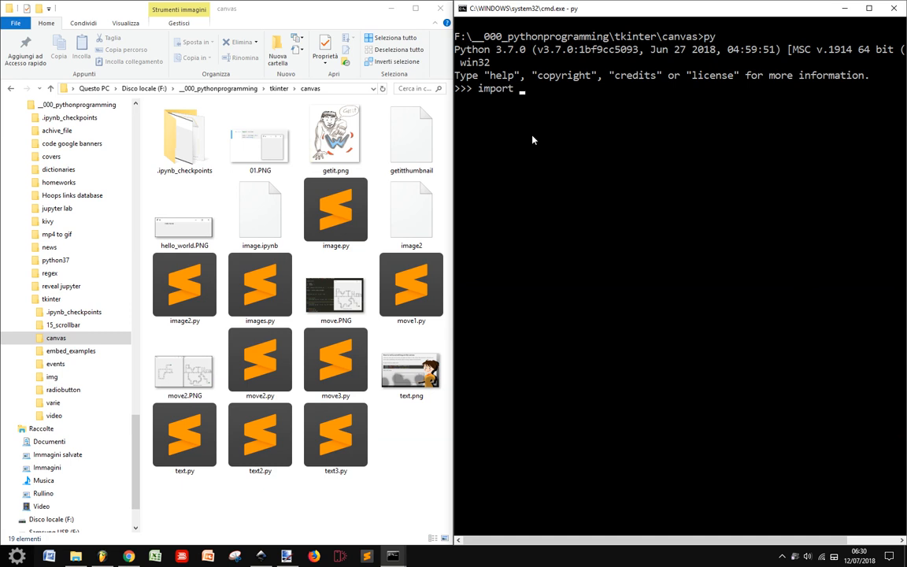
type("from PIL")
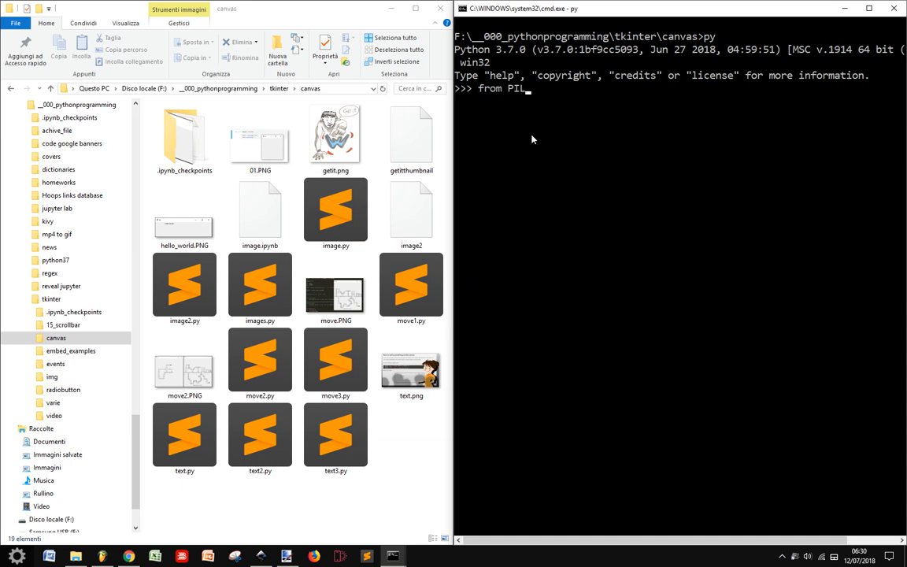
type("import Image")
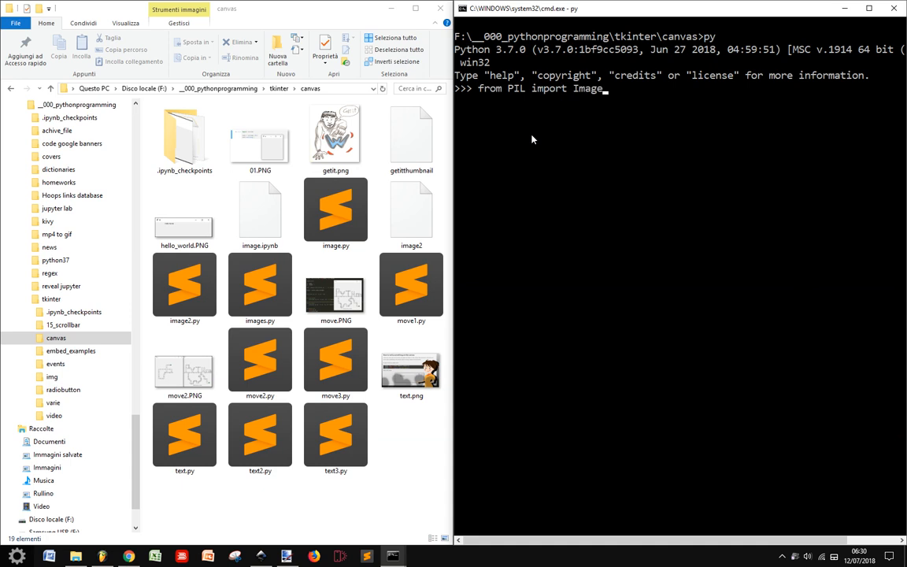
key("enter")
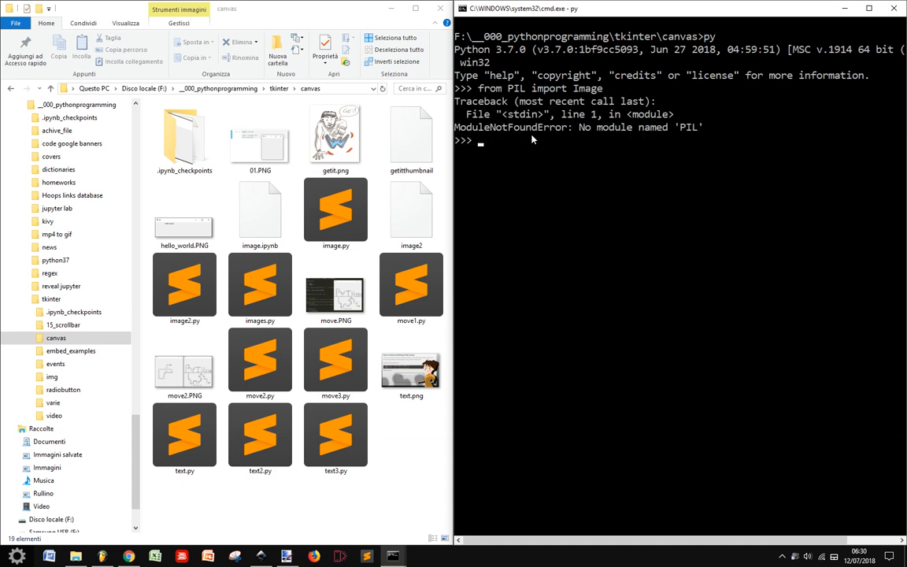
type("exit()")
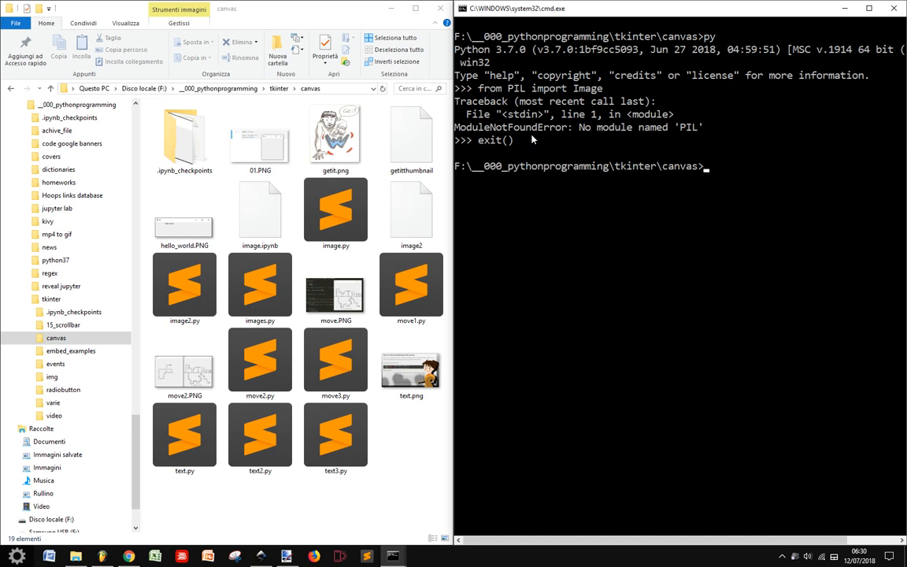
- Run pip install PIL from the canvas folder
type("pip insta")
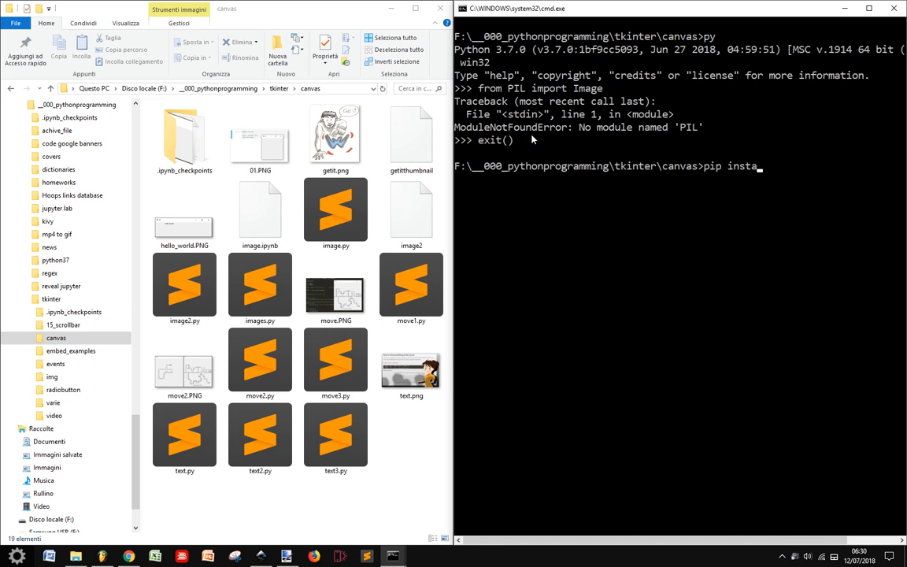
type("ll PIL")
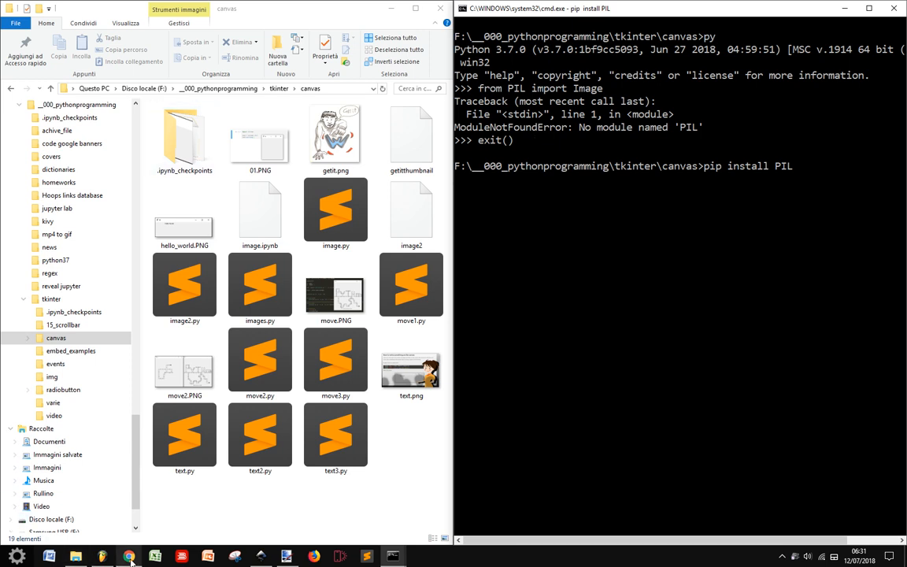
- Review effbot's Image module 'Create thumbnails' 128x128 example in Chrome
left_click(128, 557)
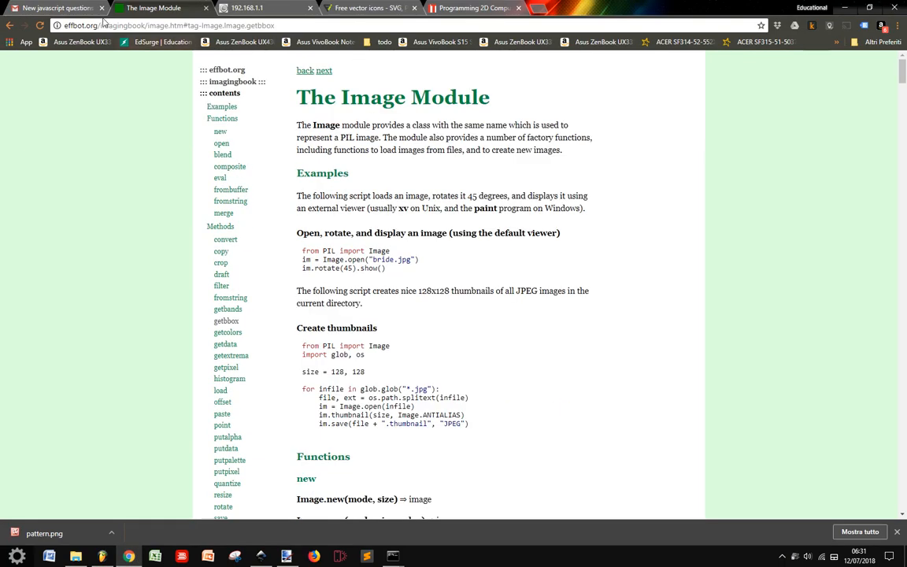
scroll("down", 3)
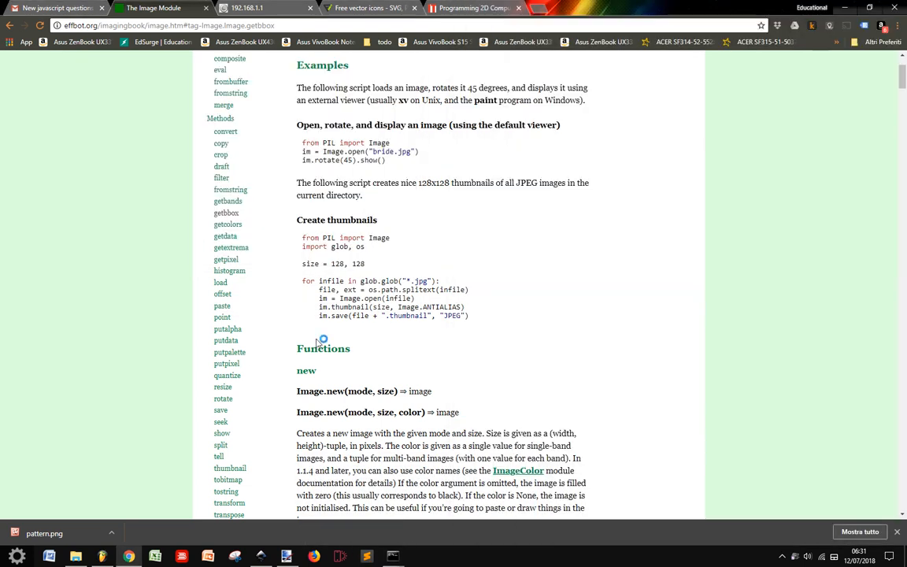
left_click(473, 8)
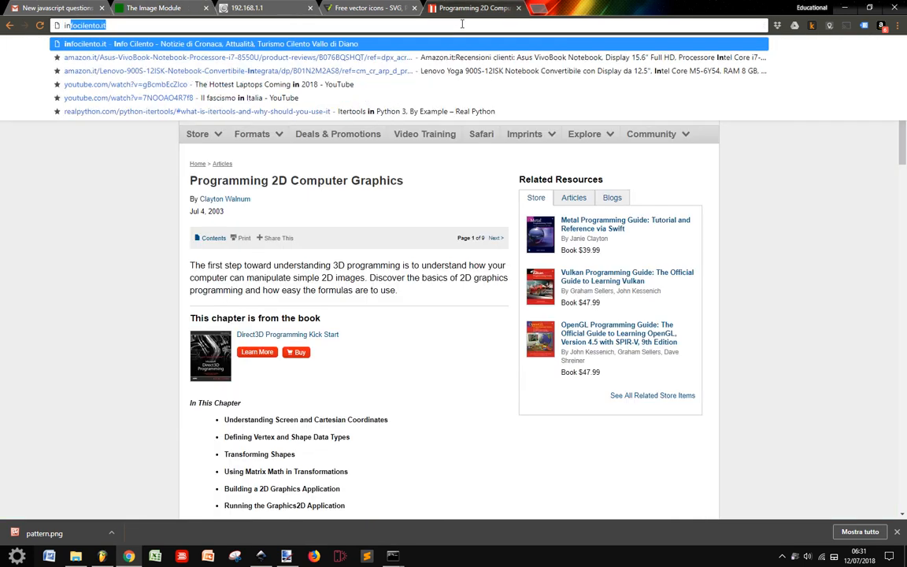
- Search Google for 'install pil python' and open the Stack Overflow 'Installing PIL with pip' result
type("install")
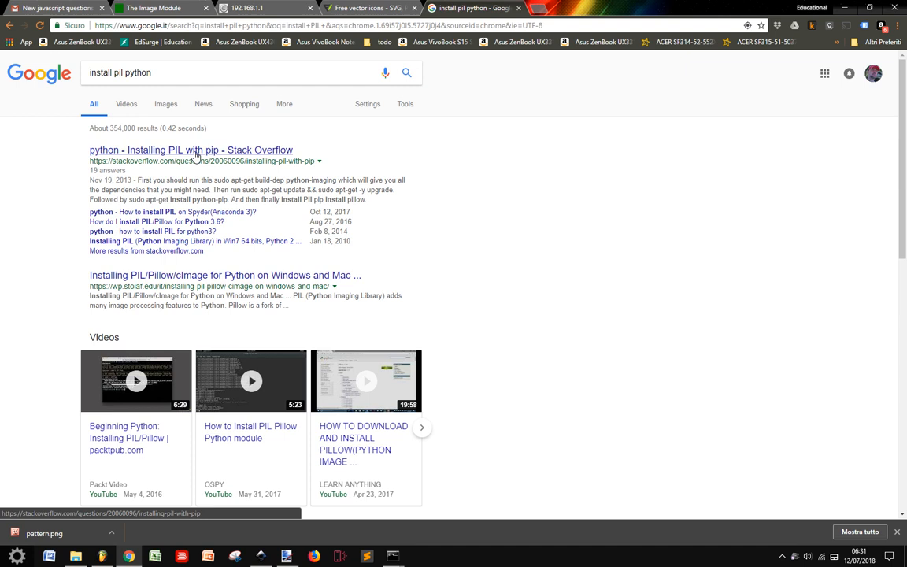
left_click(191, 150)
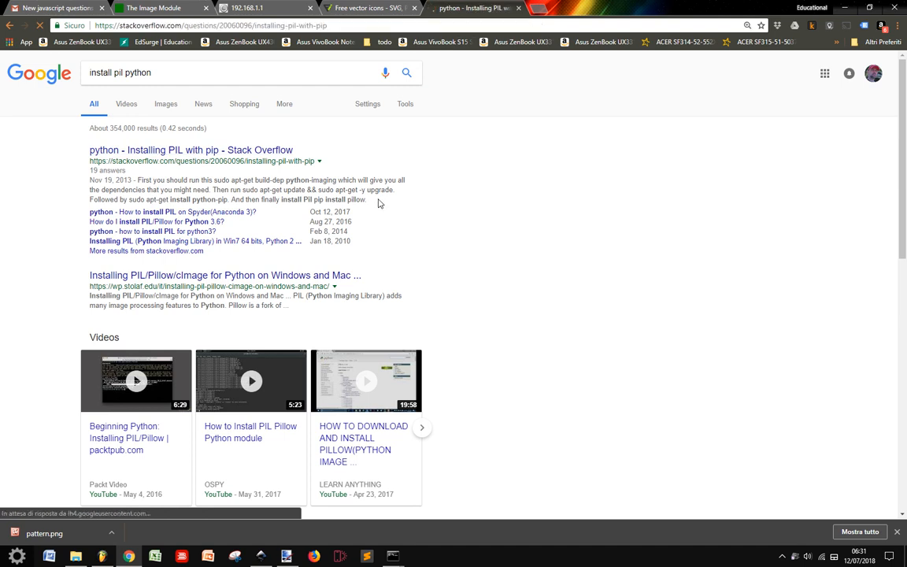
- Retry pip install pil in cmd, then scroll Stack Overflow to the answer recommending Pillow
left_click(190, 150)
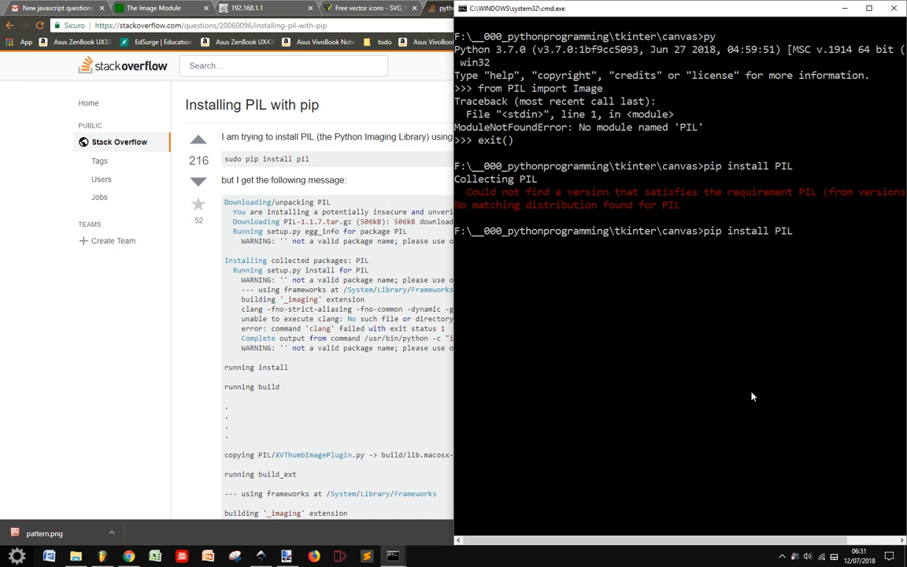
type("pil")
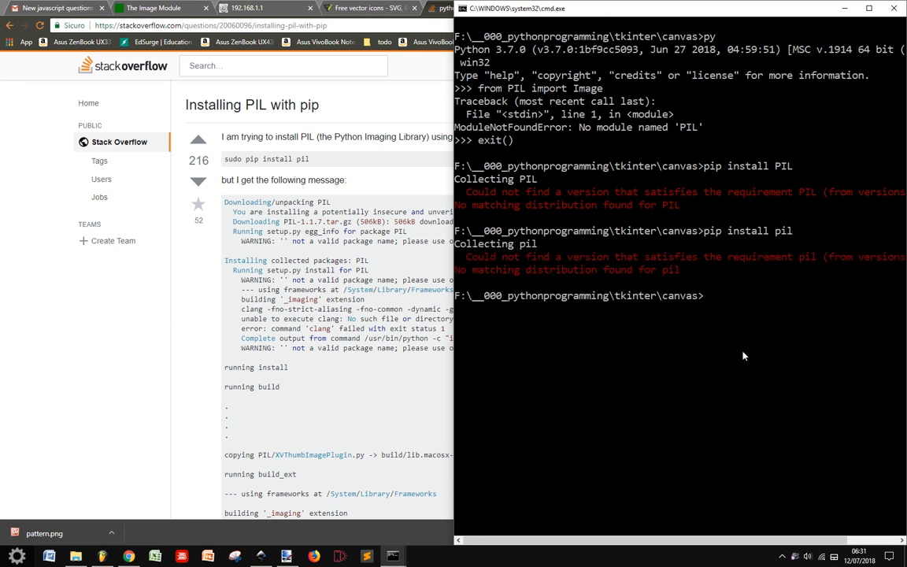
scroll("down", 3)
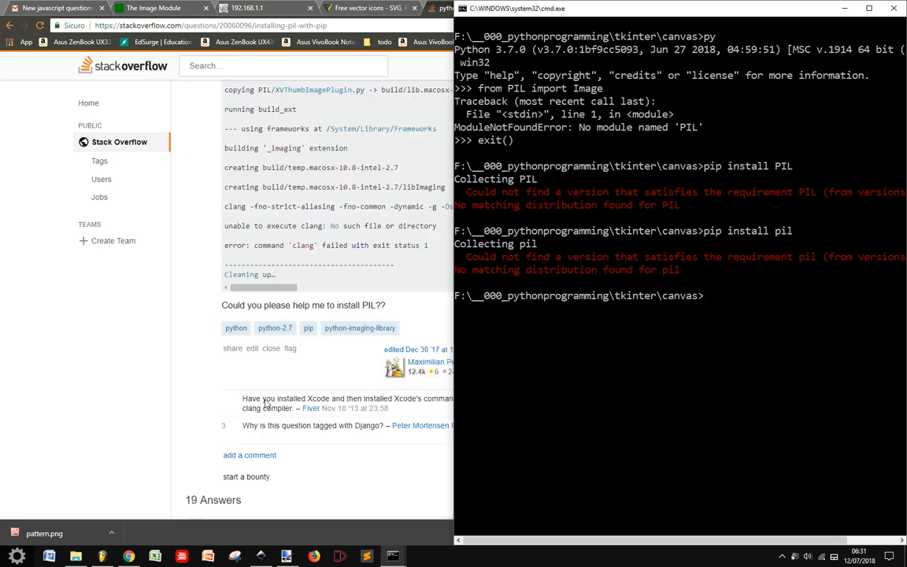
scroll("down", 3)
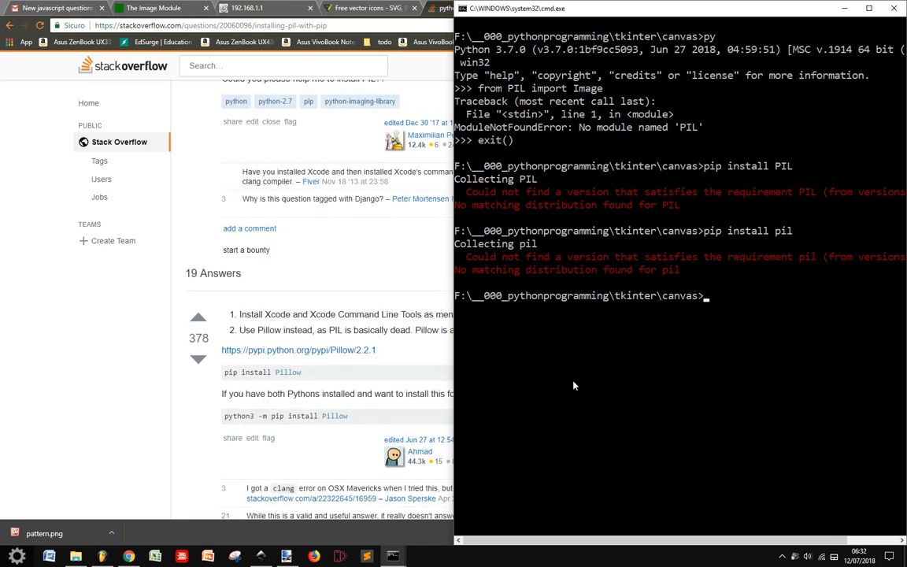
- Run pip install Pillow; it reports Pillow 5.0.0 already satisfied in Anaconda
type("pip install Pillow")
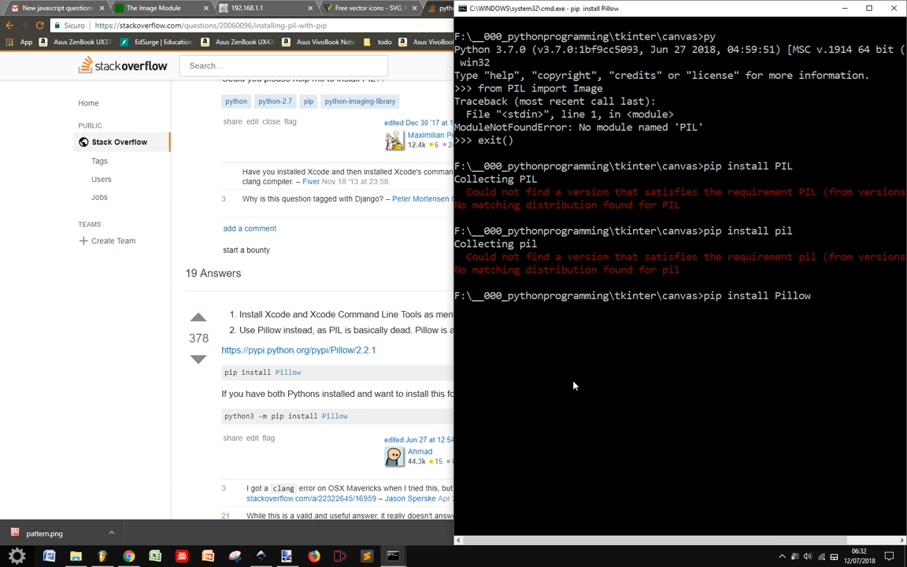
key("enter")
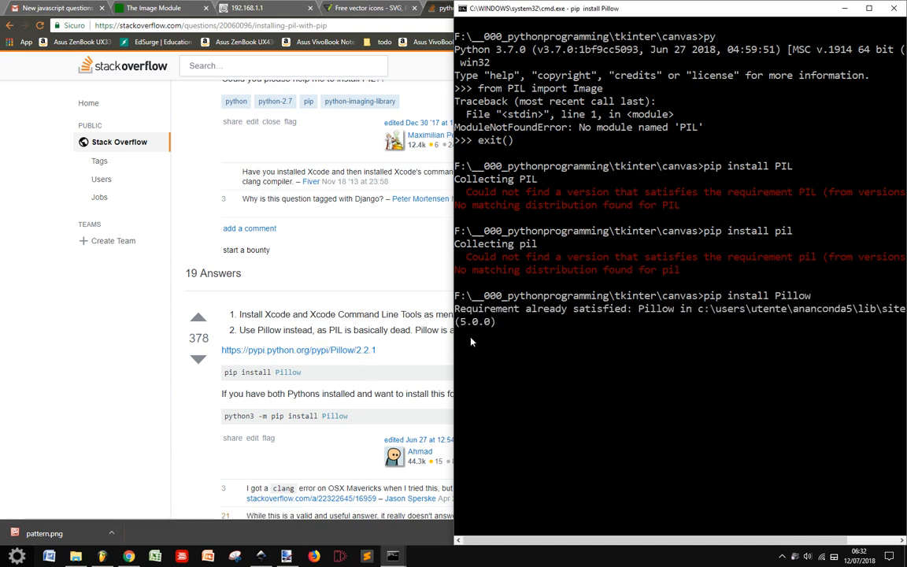
mouse_move(542, 319)
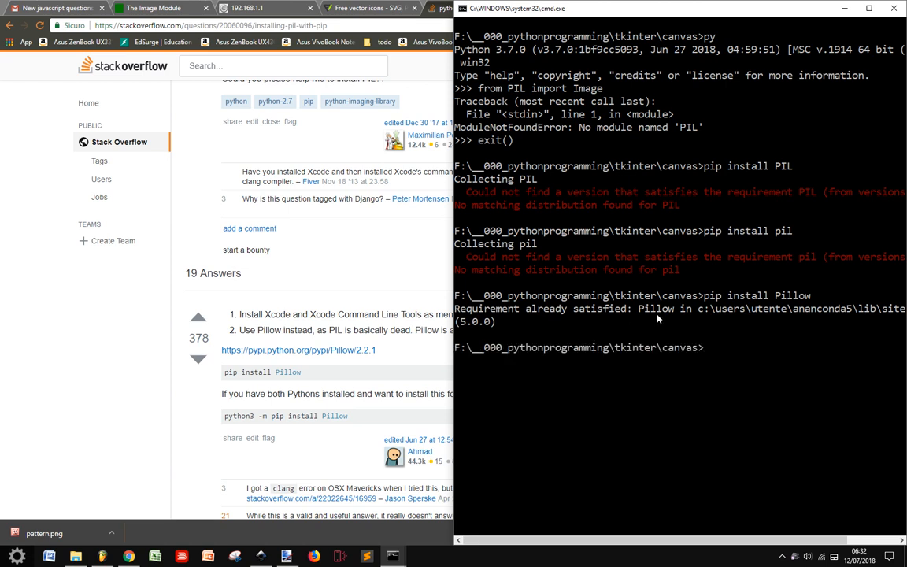
mouse_move(721, 323)
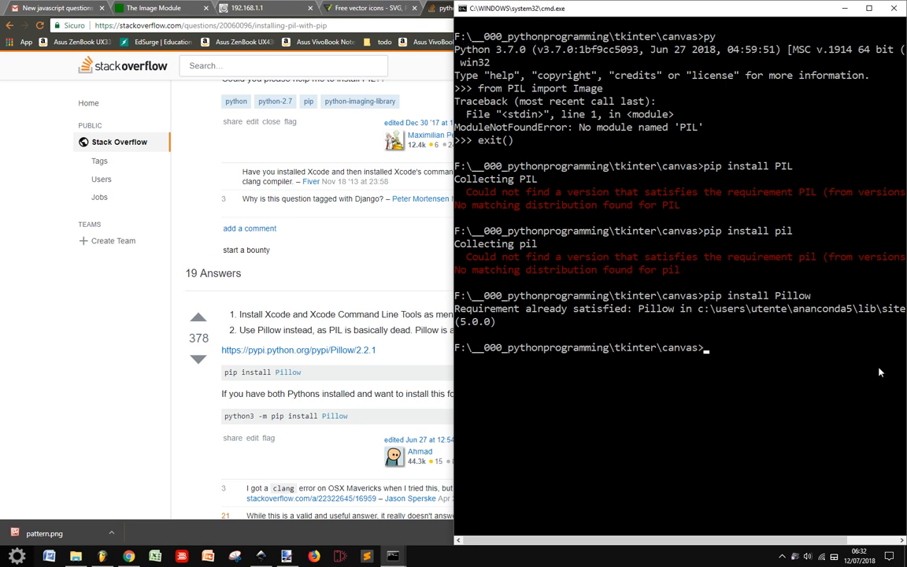
- After py pip install Pillow fails, run py -m pip install Pillow to get Pillow 5.2.0
type("py")
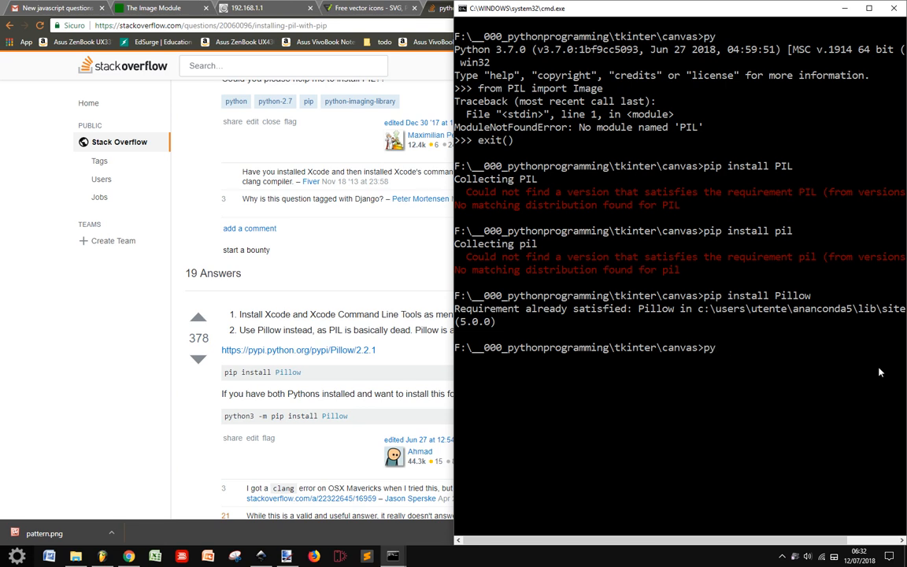
type("-")
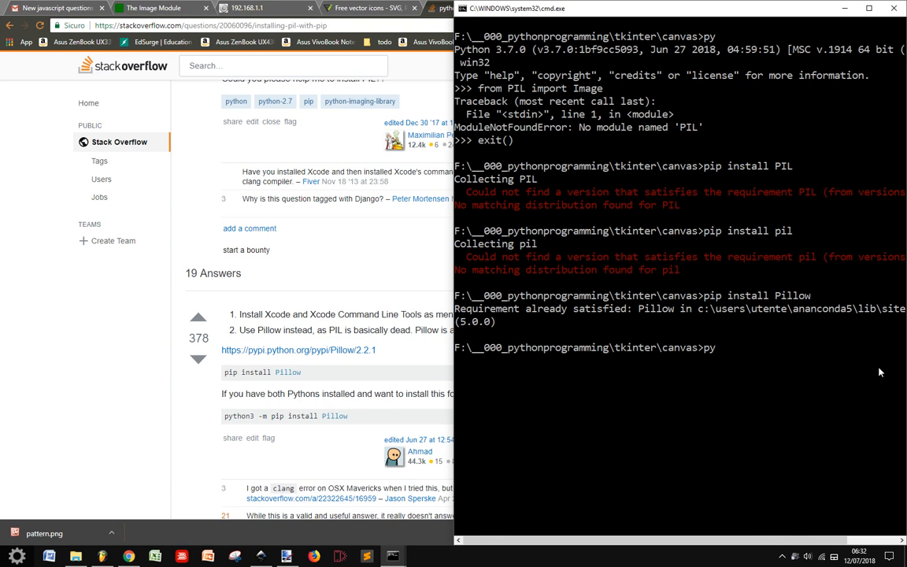
type("pip")
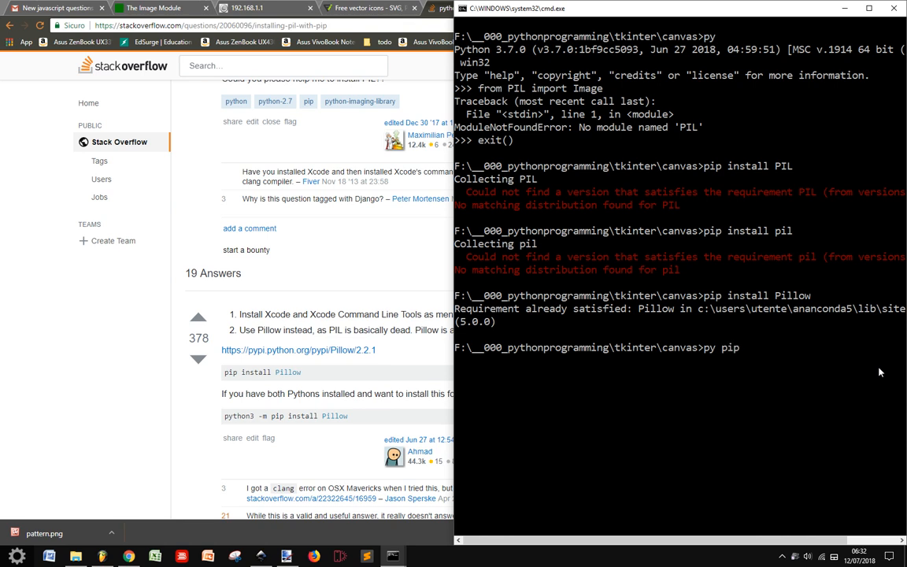
type("install")
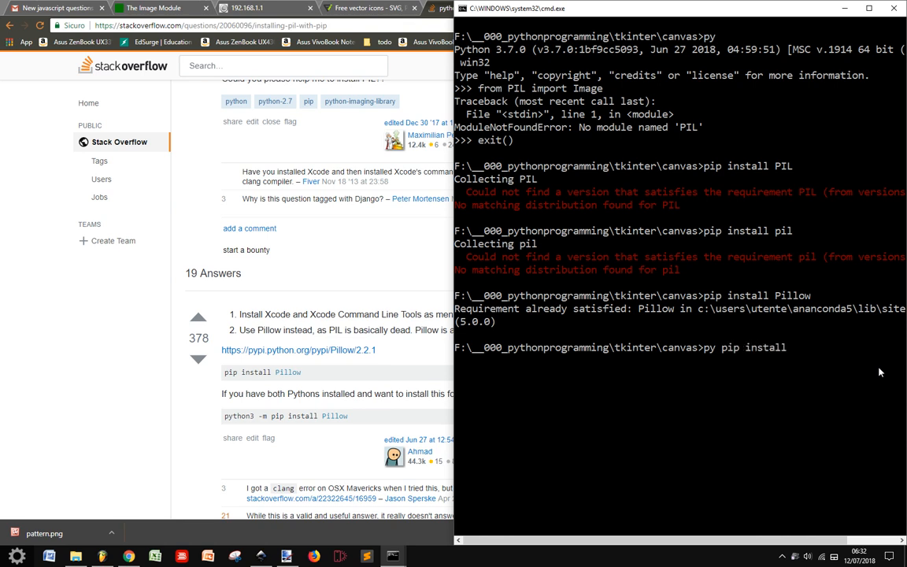
type("Pillow")
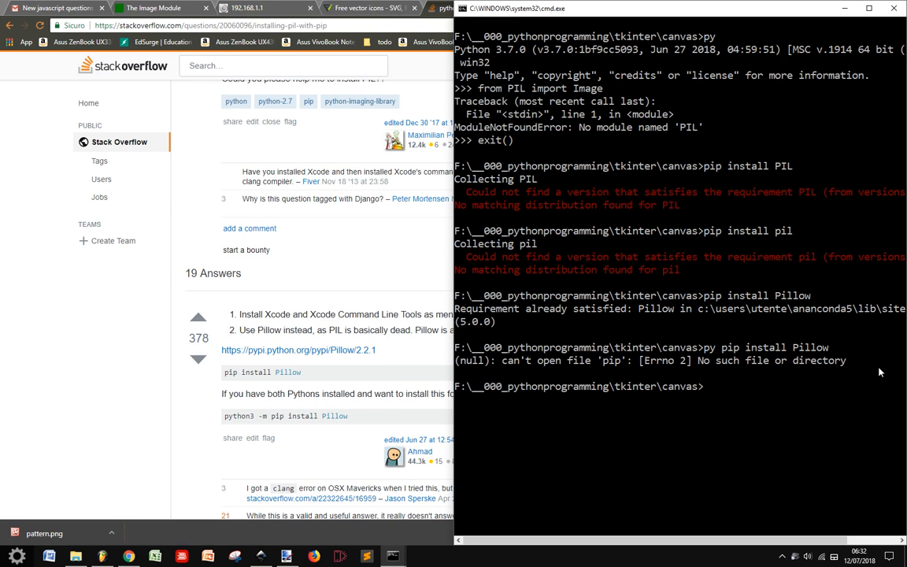
type("py pip install Pillow")
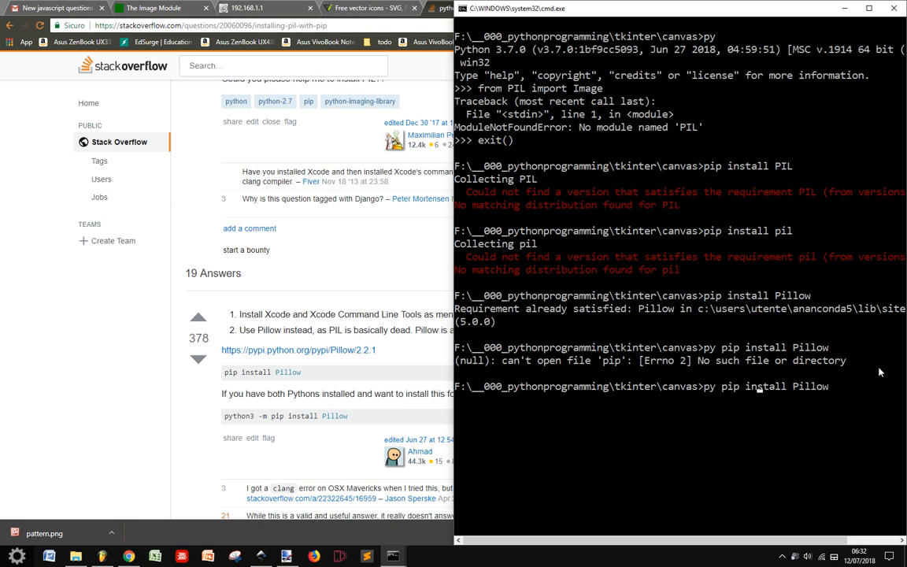
type("-m")
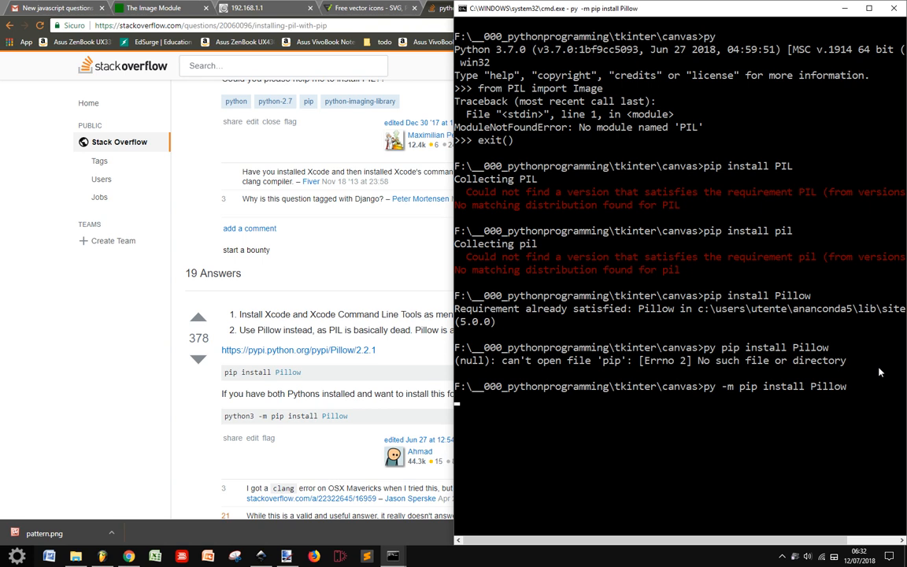
mouse_move(778, 362)
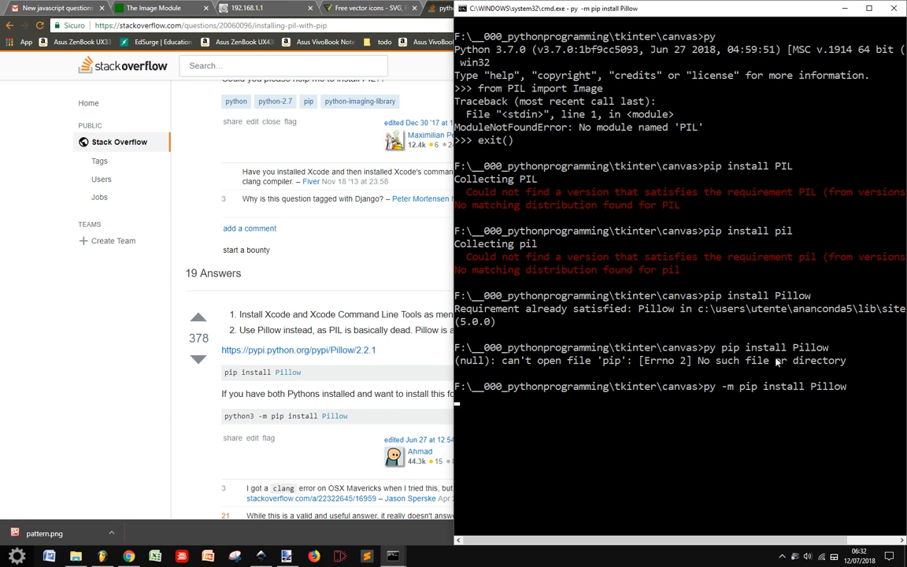
mouse_move(721, 411)
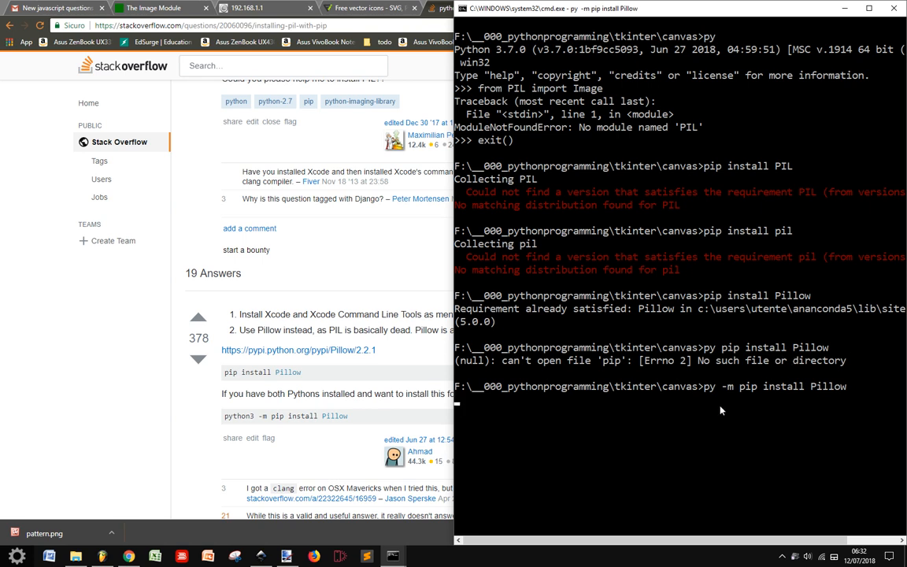
mouse_move(707, 385)
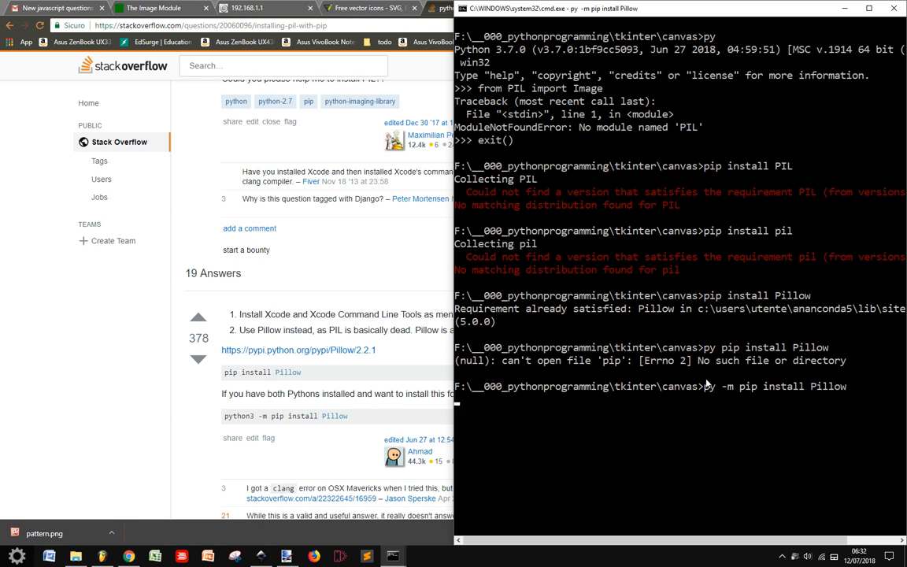
mouse_move(699, 416)
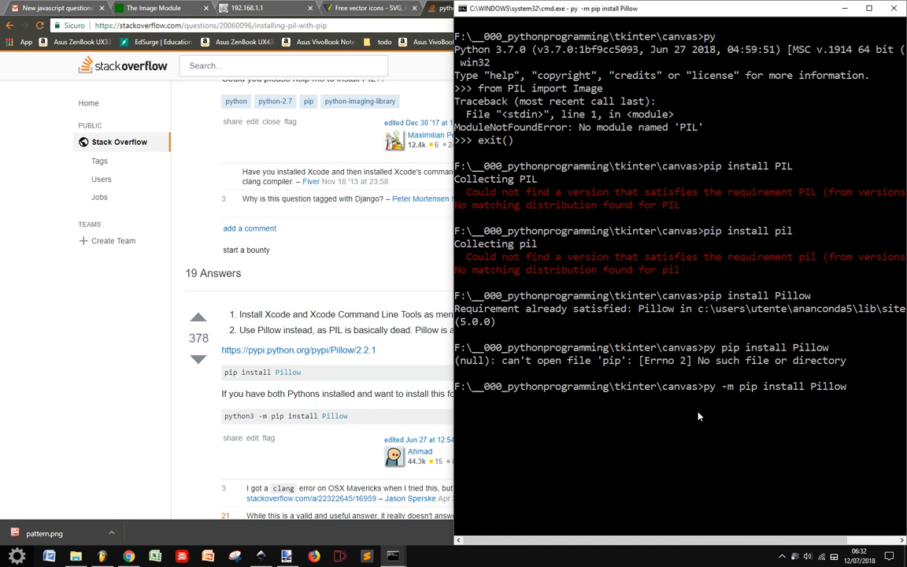
mouse_move(715, 391)
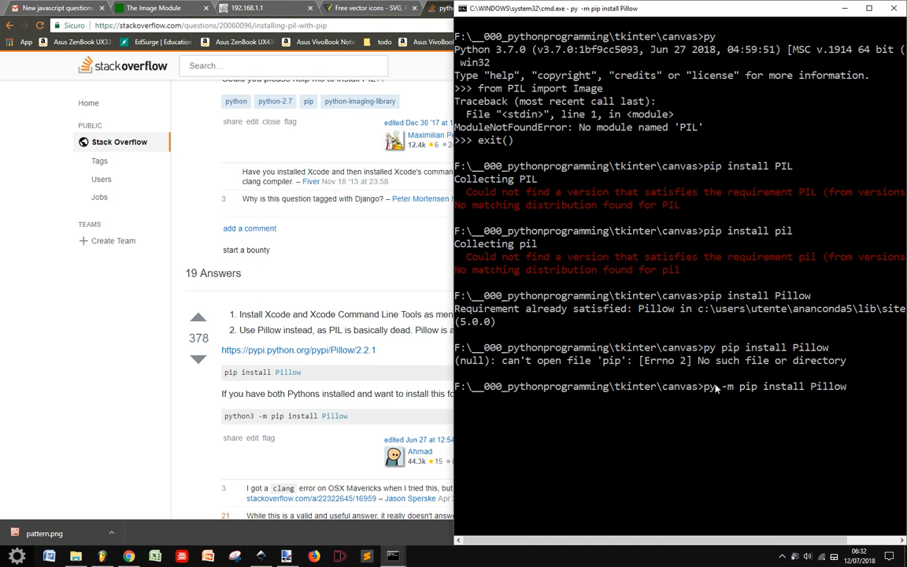
mouse_move(715, 388)
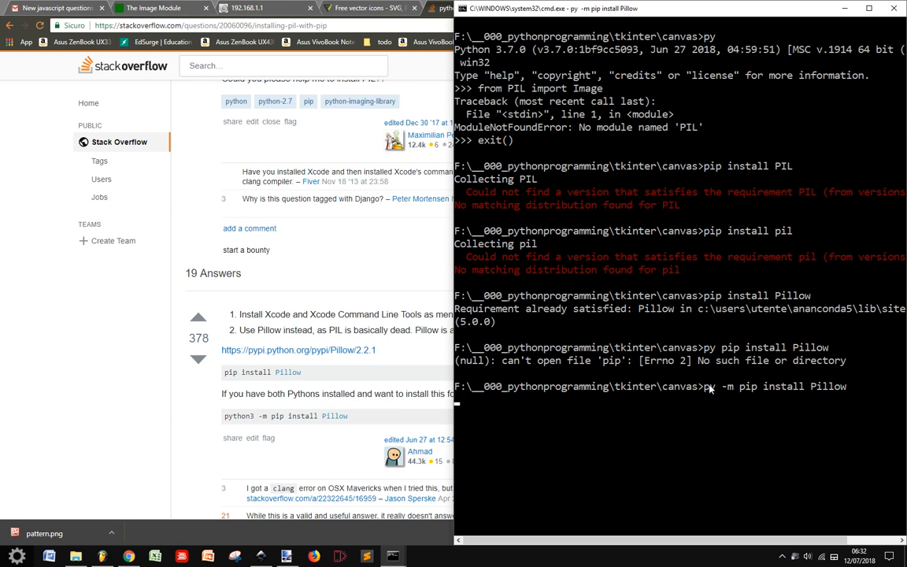
mouse_move(509, 426)
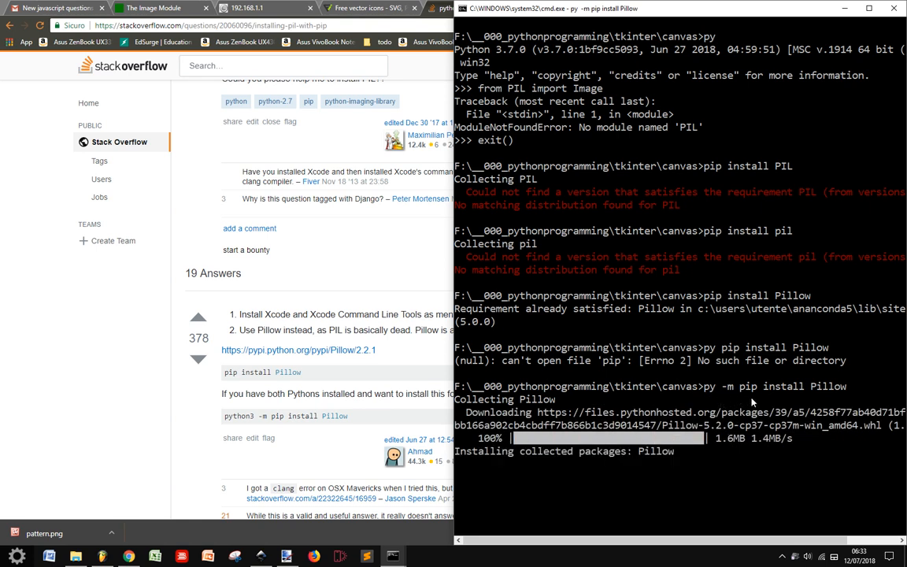
mouse_move(693, 486)
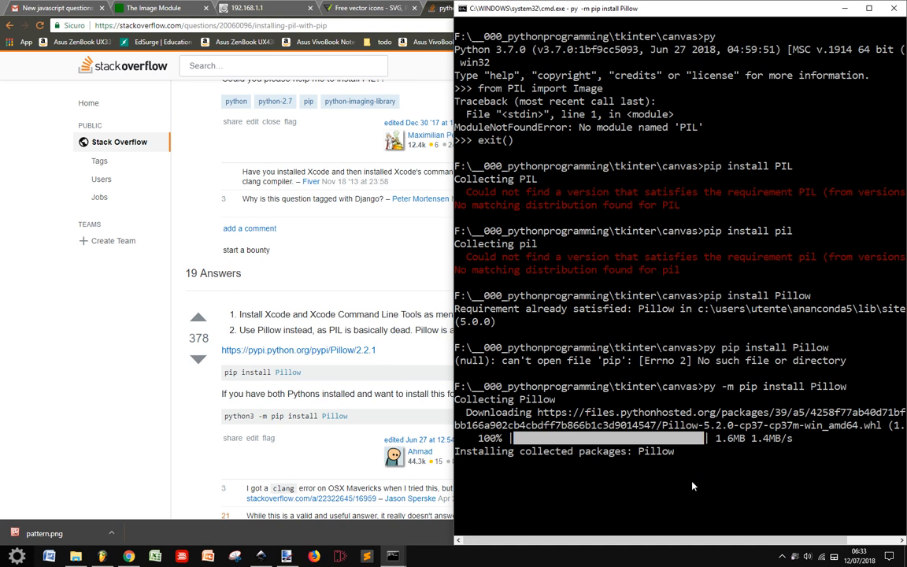
mouse_move(561, 442)
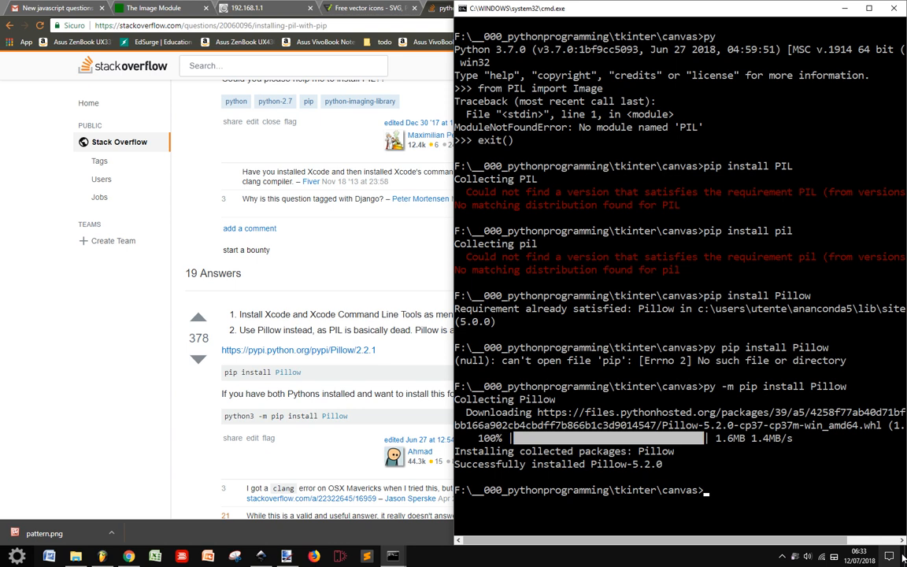
- Relaunch Python with py and run from PIL import Image without error
type("py")
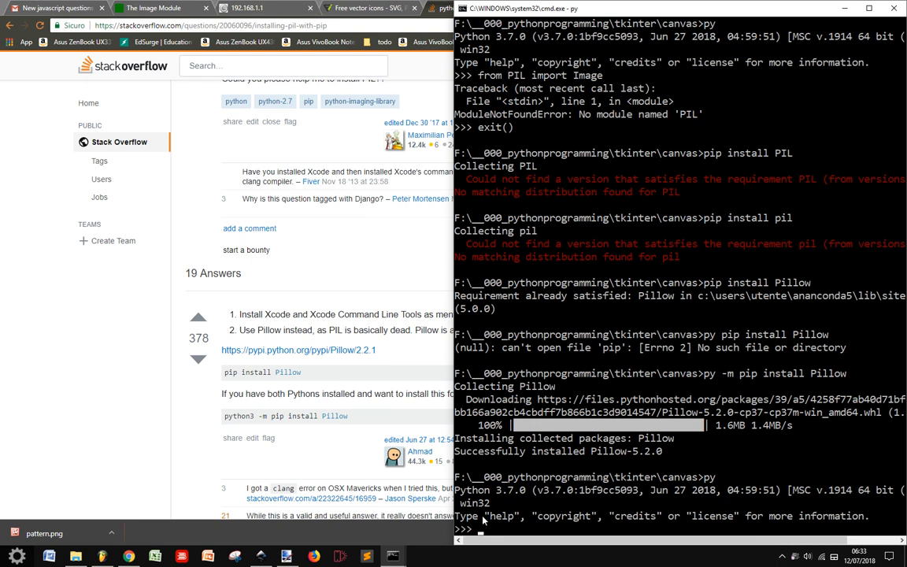
mouse_move(715, 414)
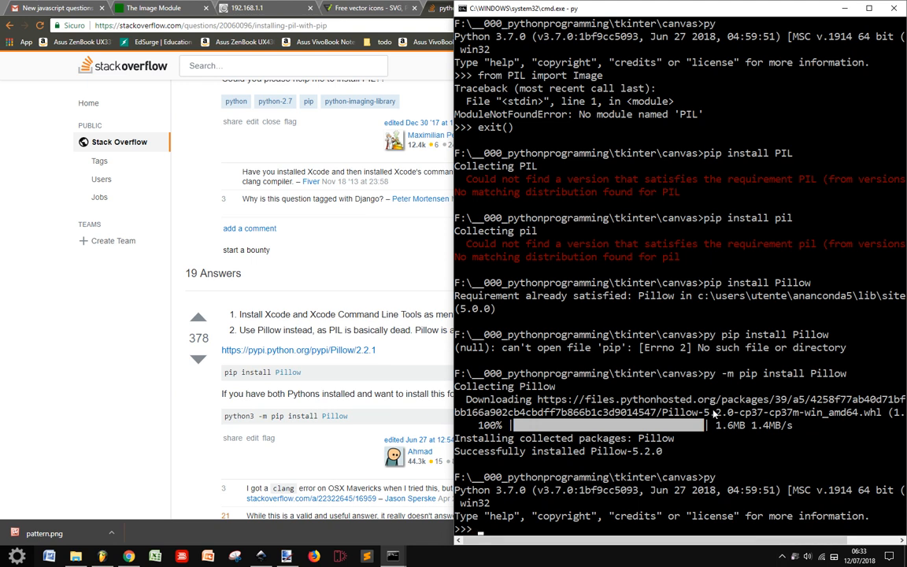
type("from PIL")
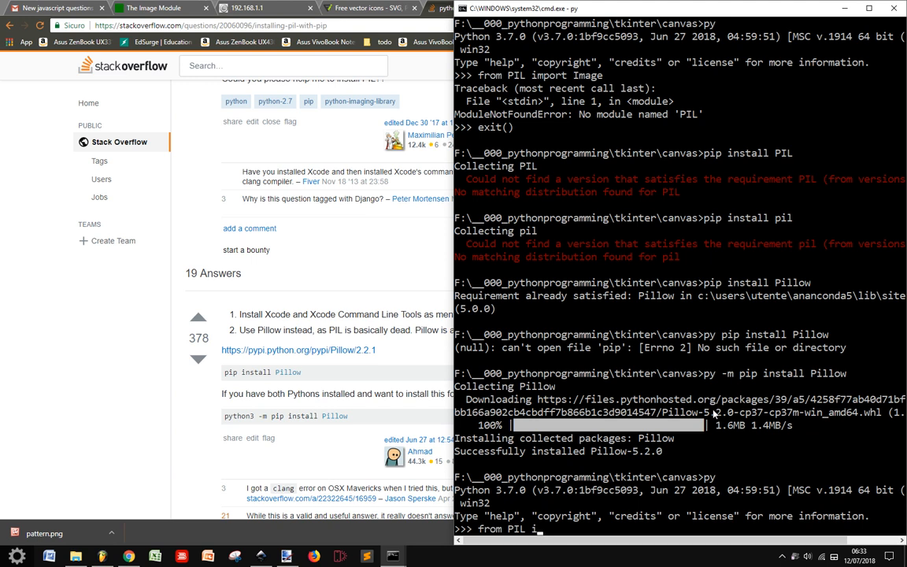
type("import Image")
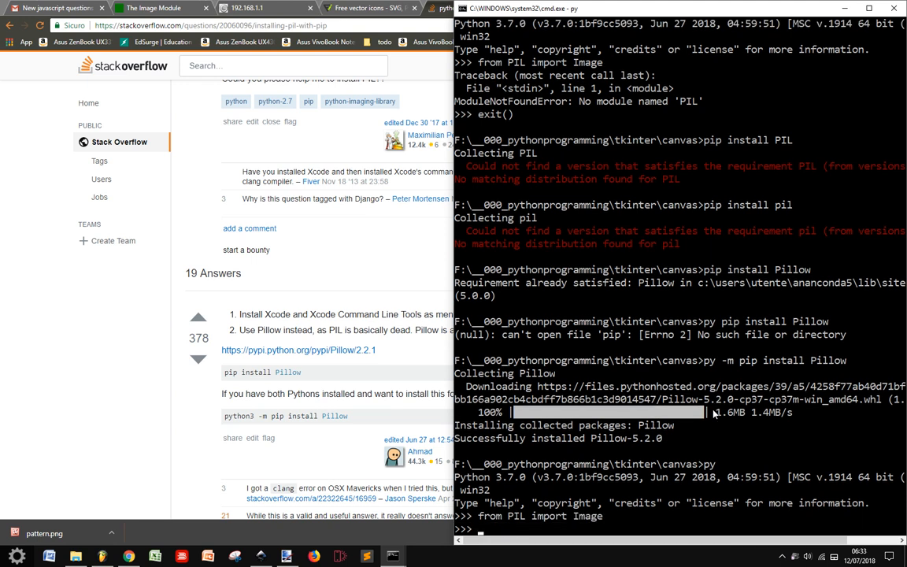
type("im = Image.open")
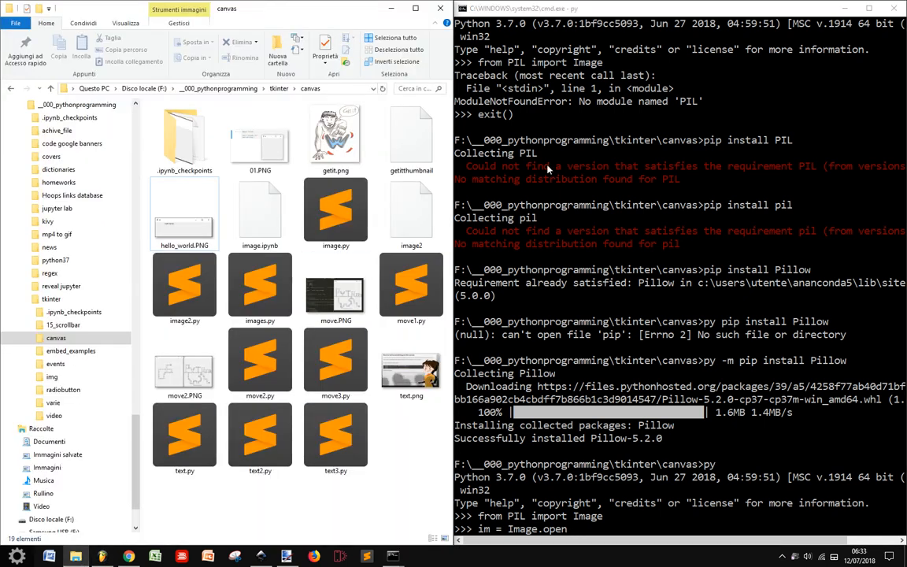
- Run im = Image.open("getit.png") to load the image into the session
left_click(336, 137)
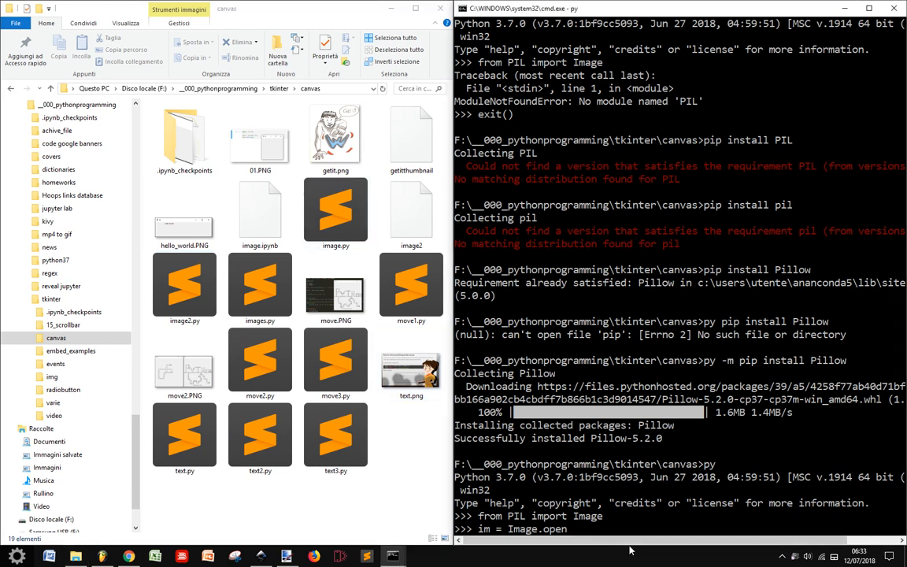
type("(\"ge")
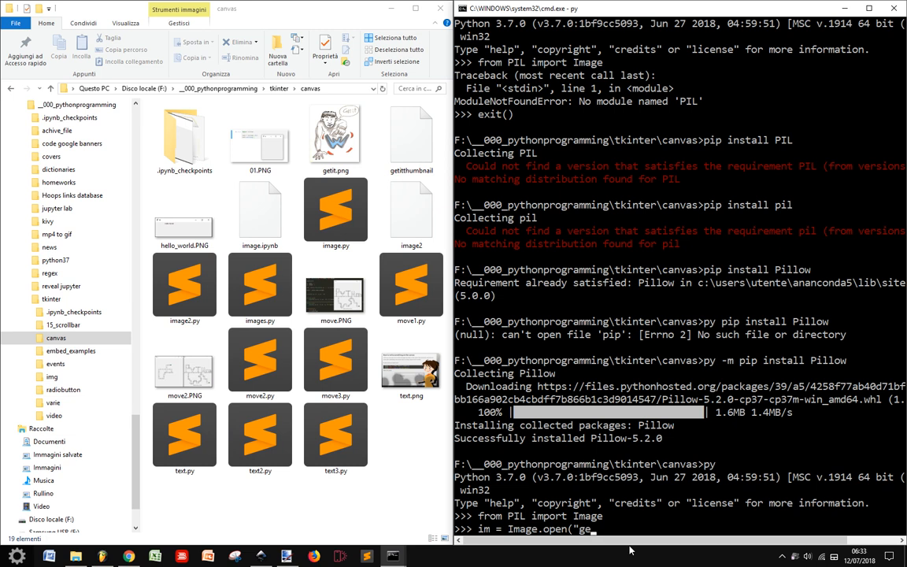
type("tit")
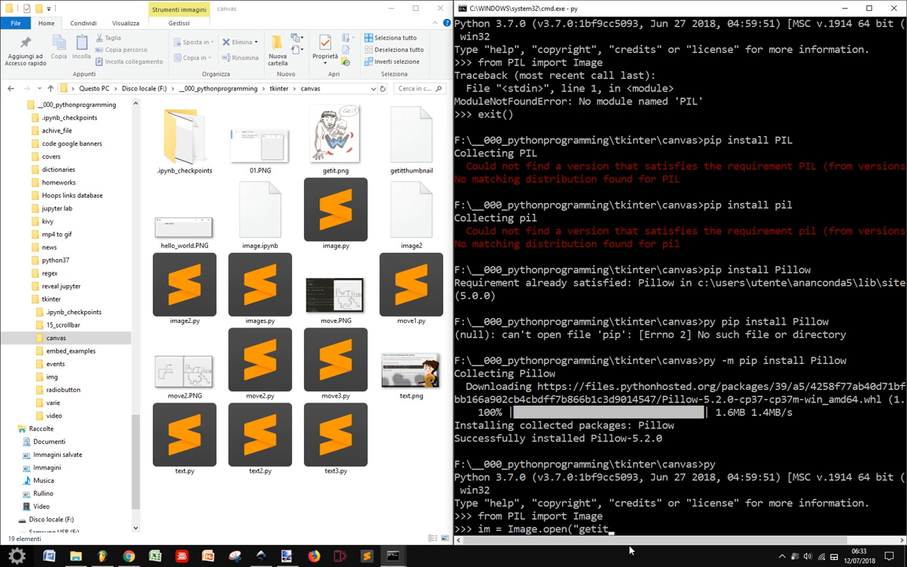
type("p.")
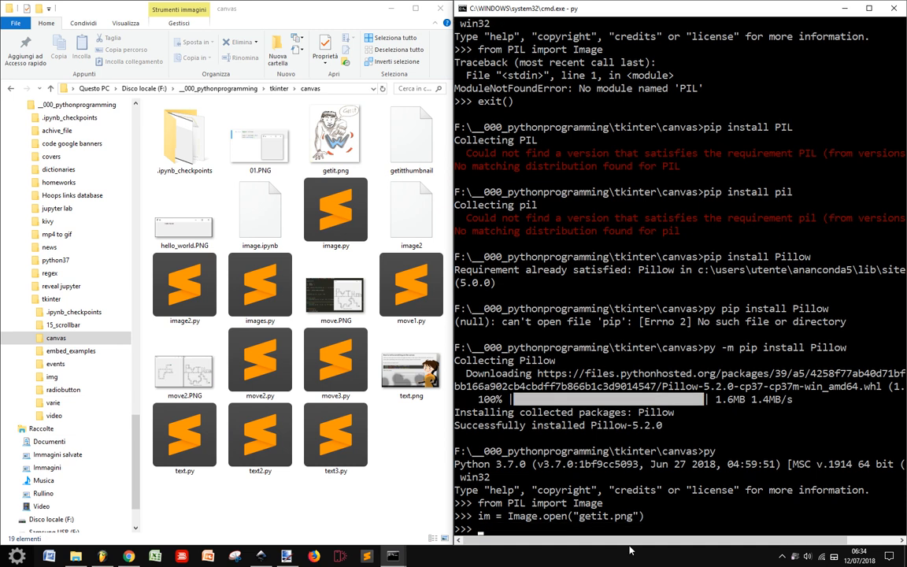
- Run im.thumbnail((128,128), Image.ANTIALIAS) to shrink the image in memory to at most 128x128
type("i")
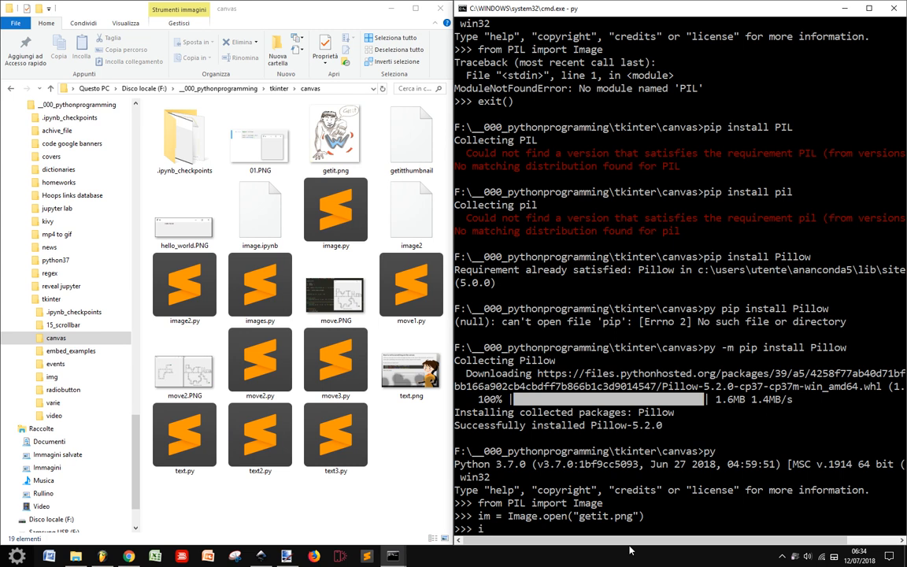
type("m.")
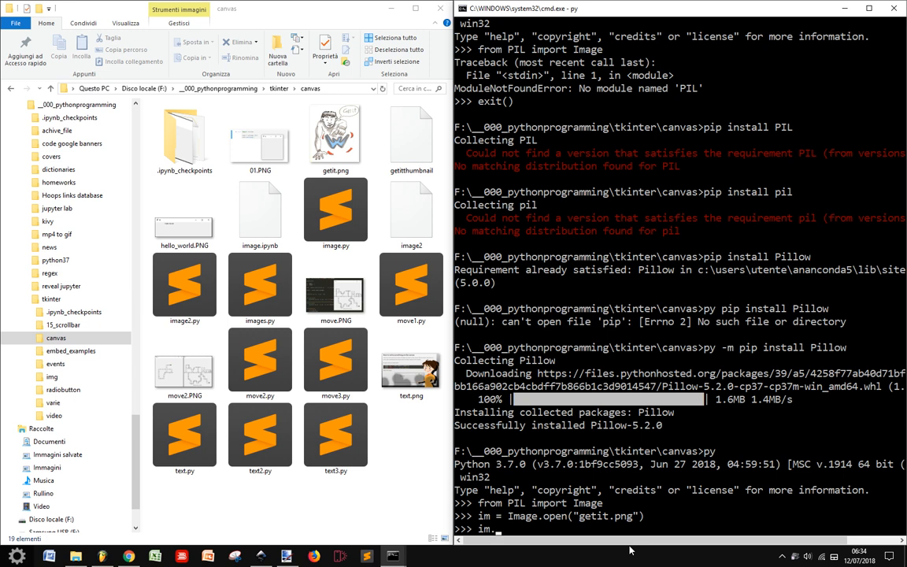
type("thumbnail")
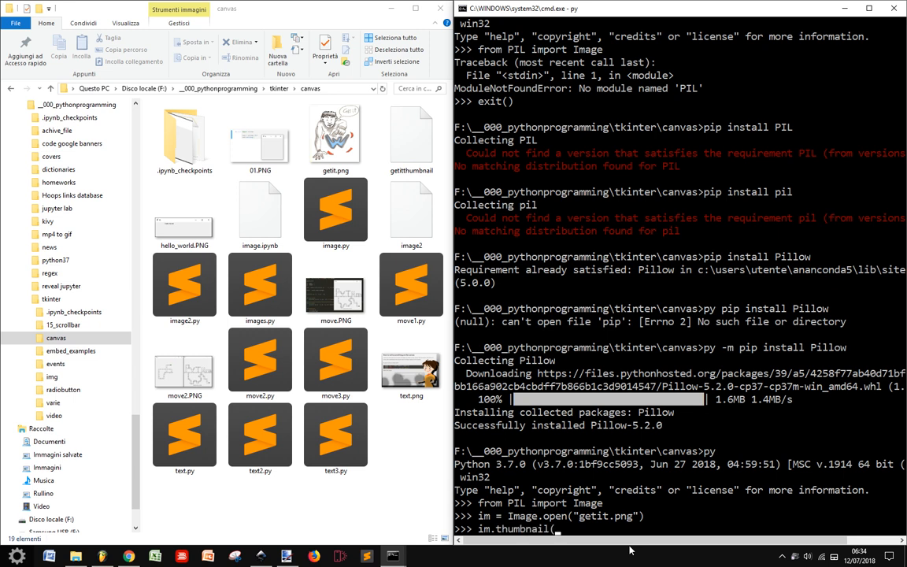
type("(")
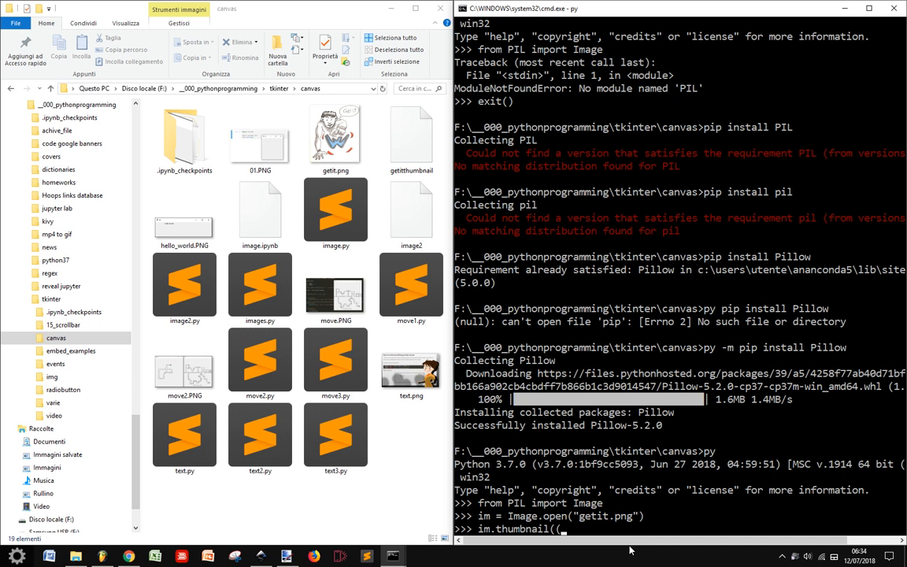
type("128,")
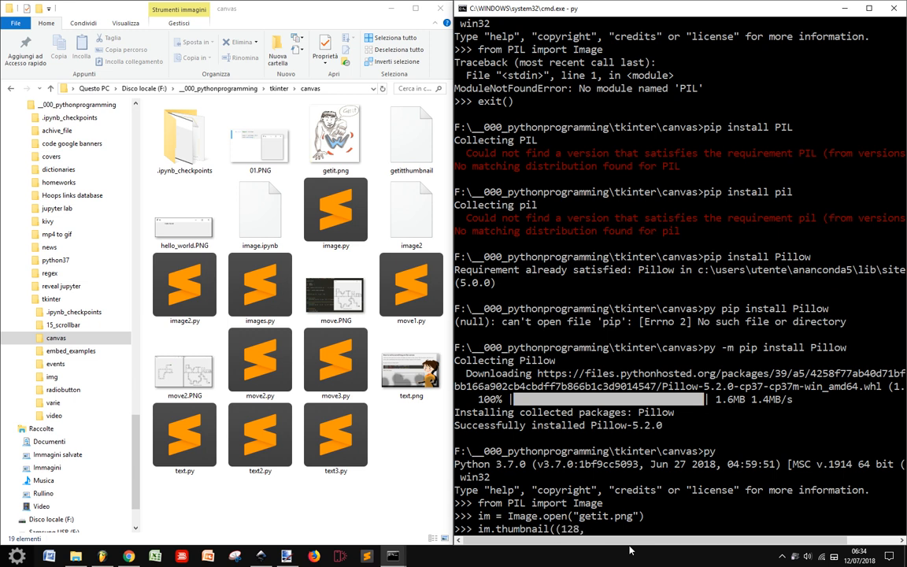
type("128),")
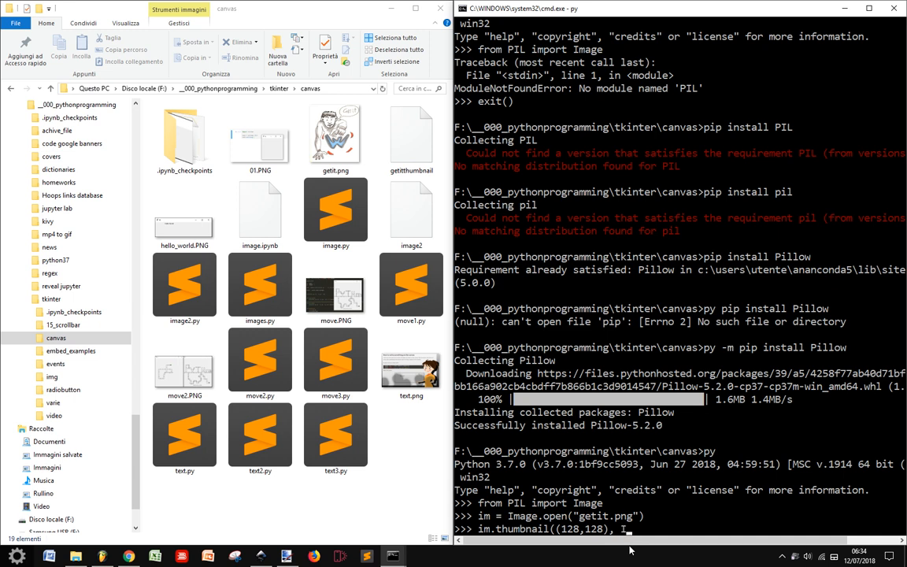
type("Image.ANTI")
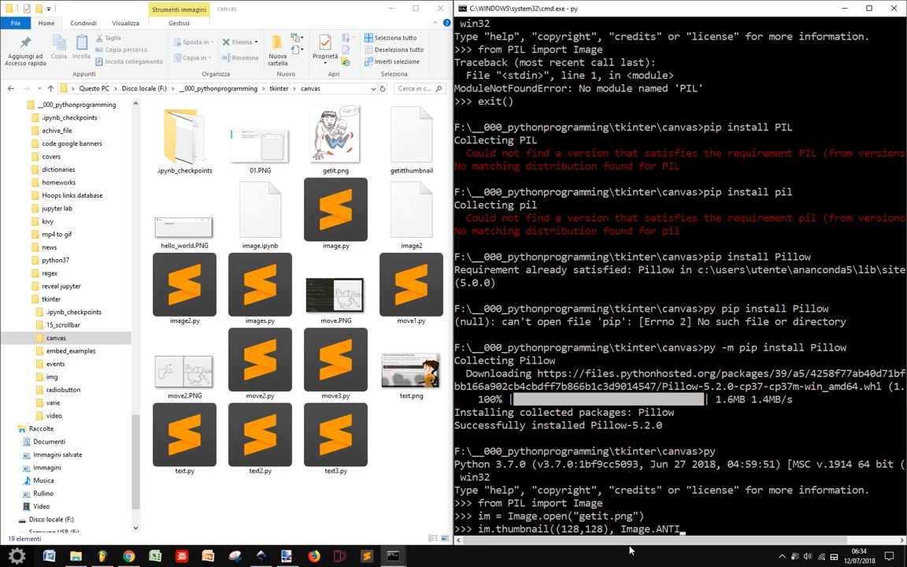
type("ALIAS")
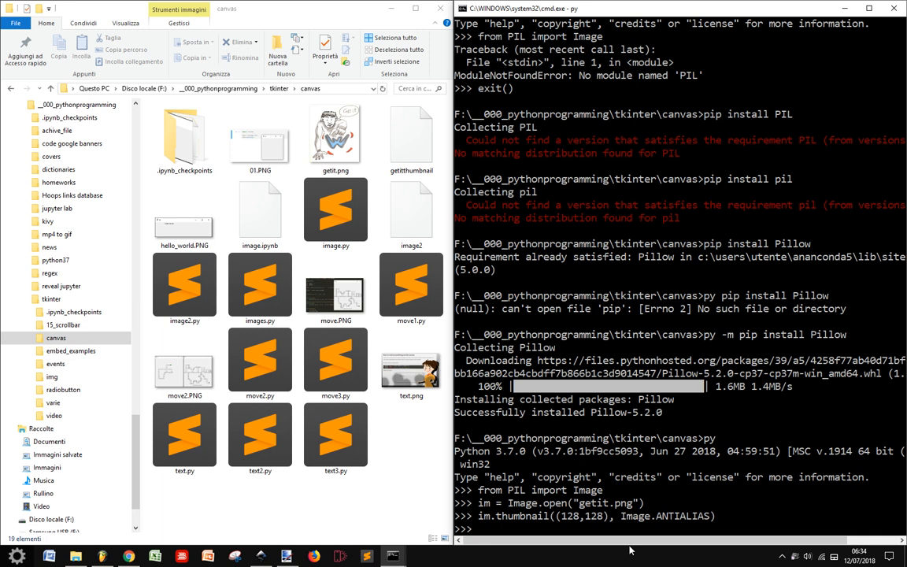
- Run im.save("getit_little.png","PNG") so getit_little.png appears in the canvas folder
type("im")
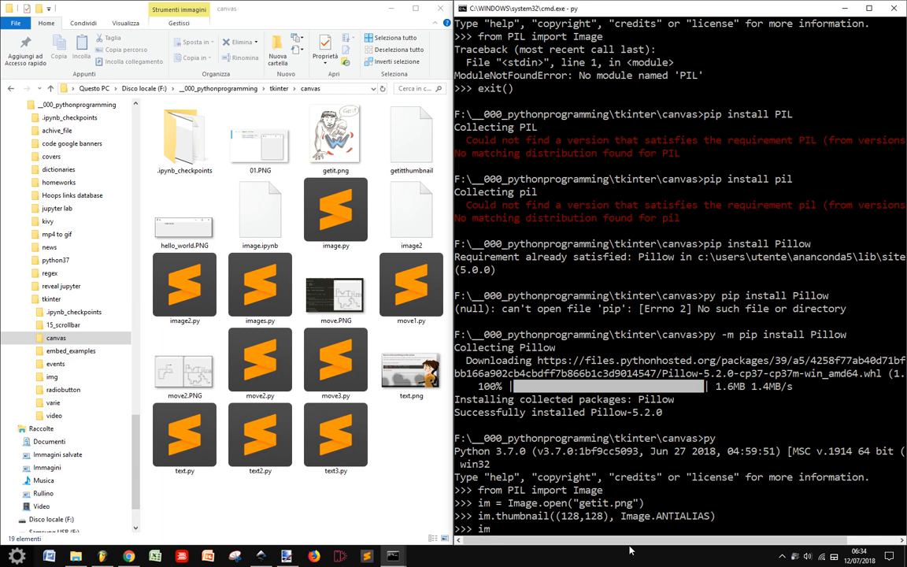
type(".save(")
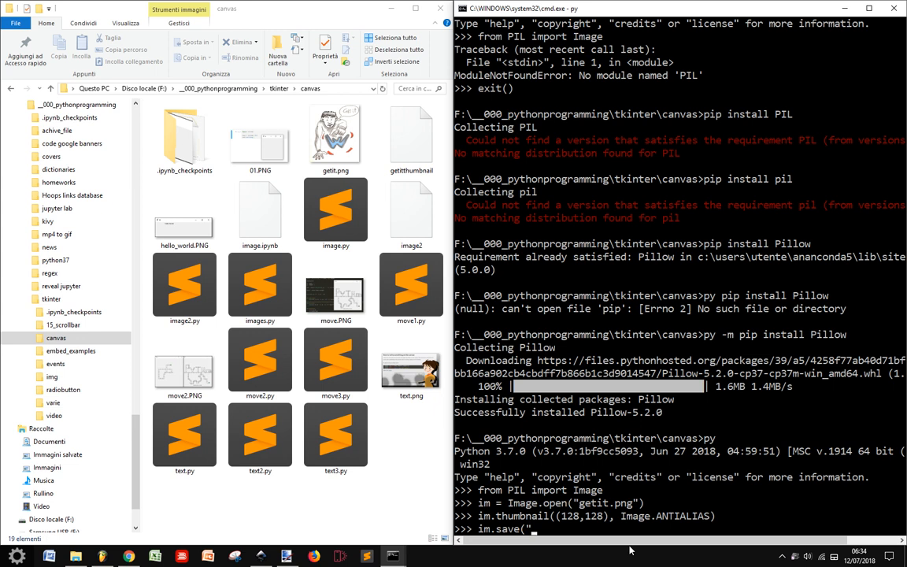
type("getit")
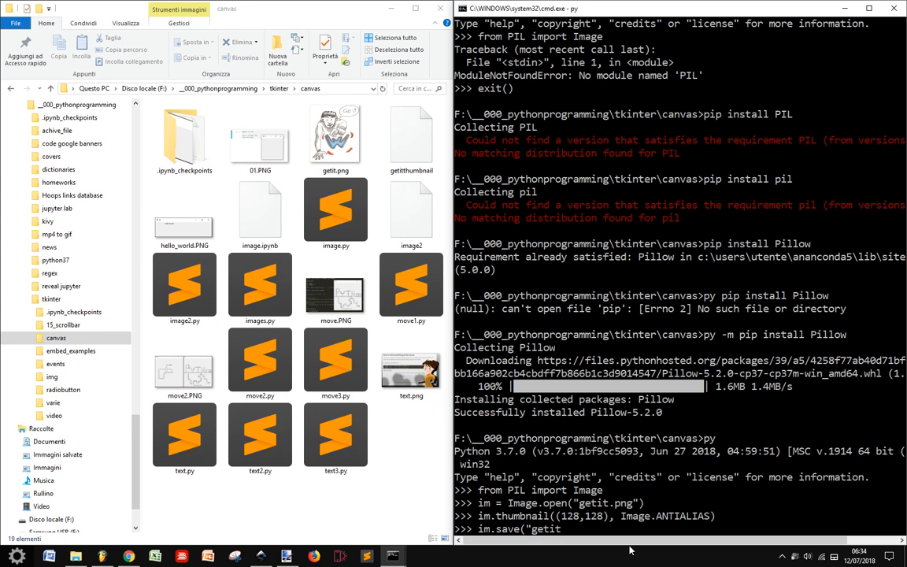
type("_littl")
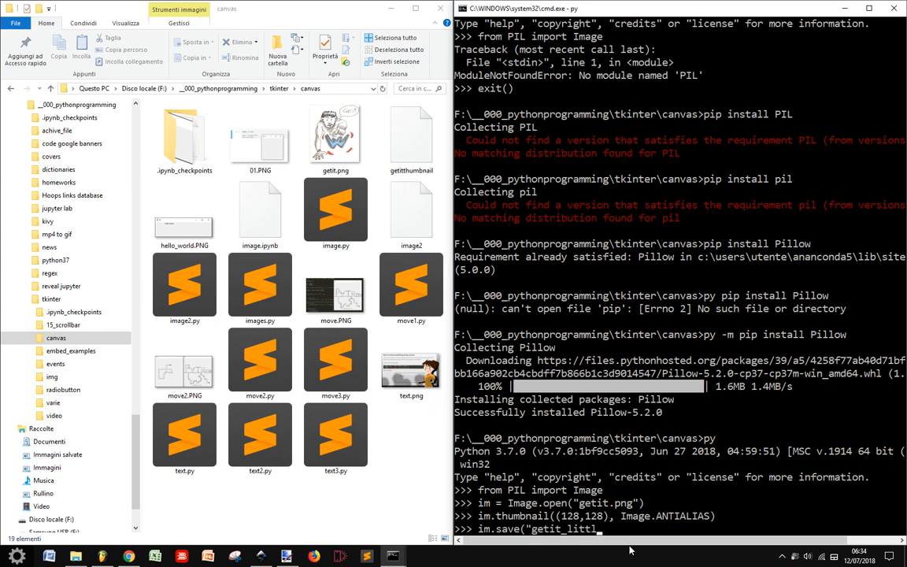
type("e.pn")
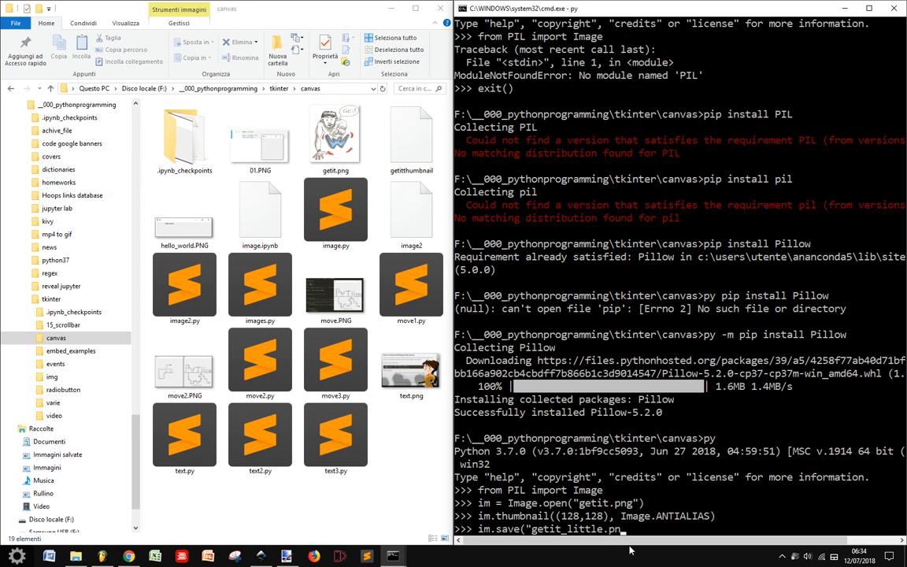
type("\")")
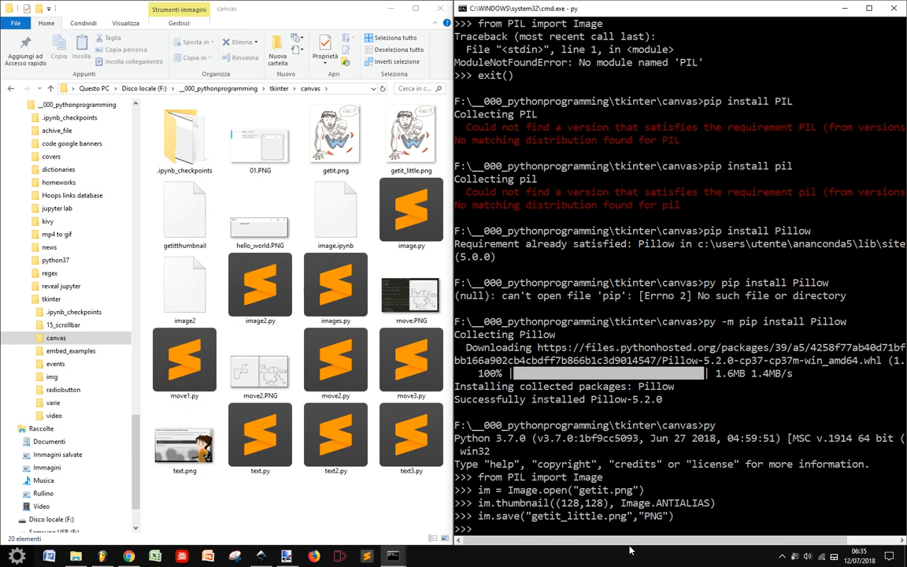
left_click(411, 137)
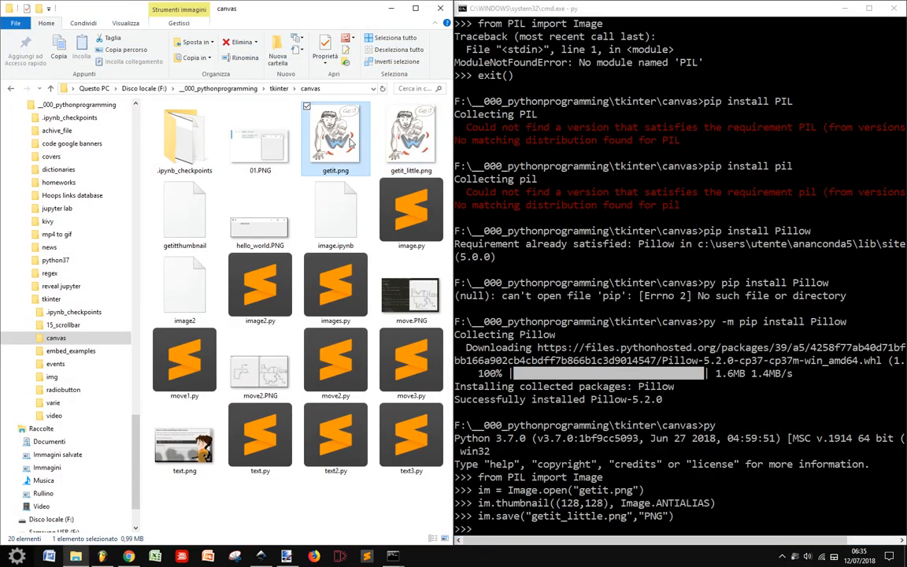
double_click(336, 138)
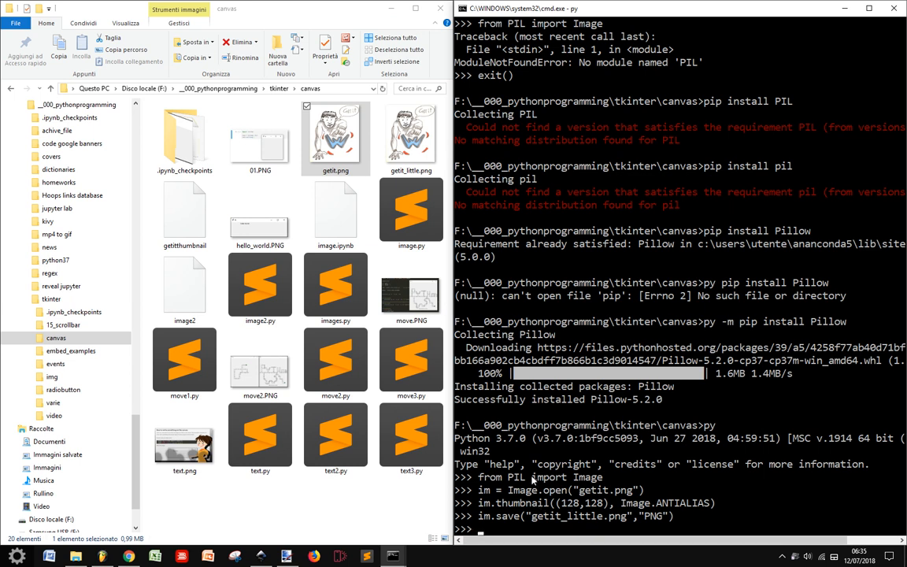
mouse_move(528, 487)
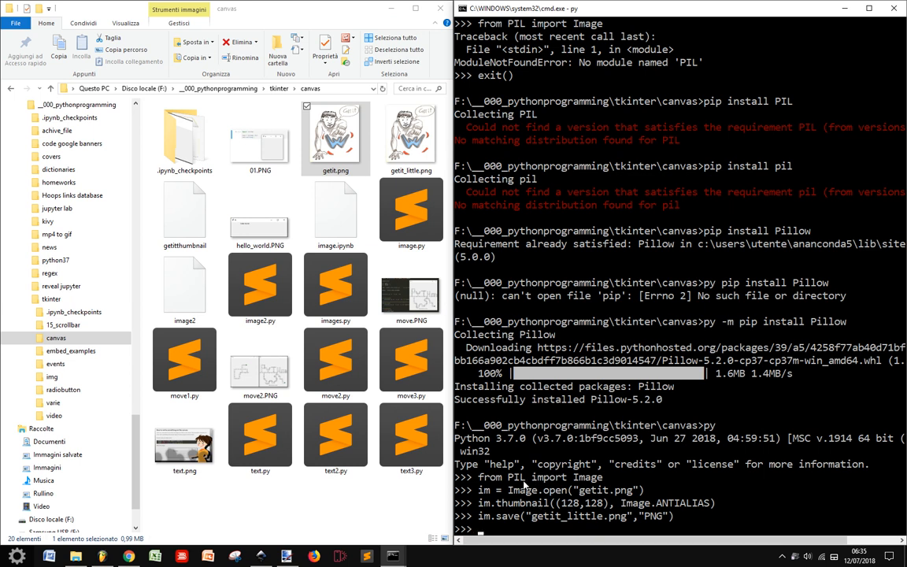